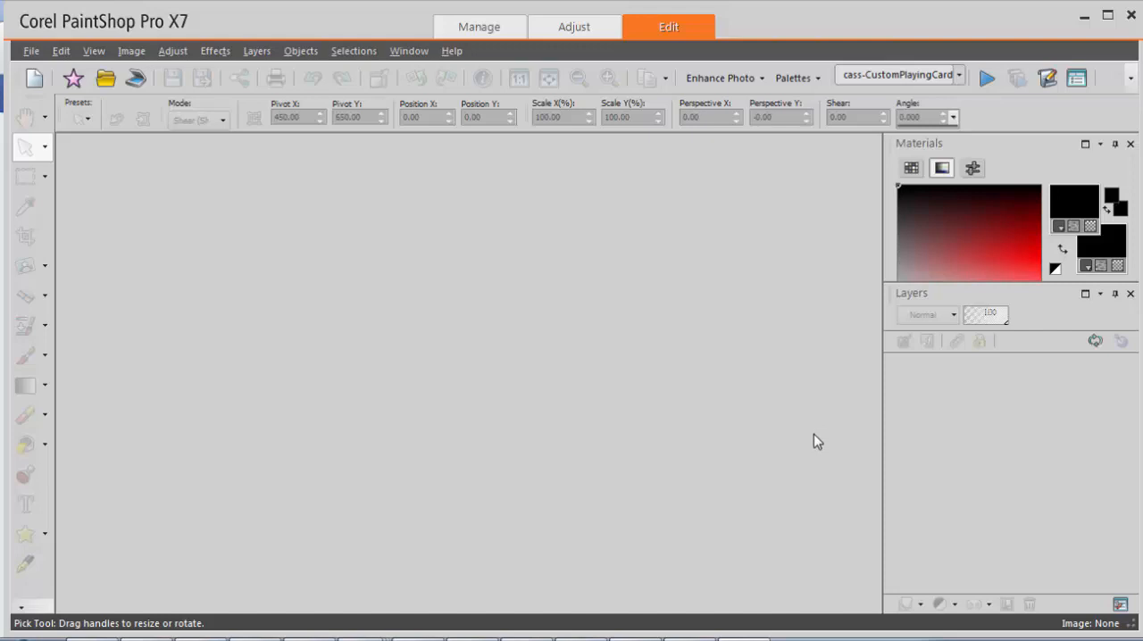
mouse_move(612, 424)
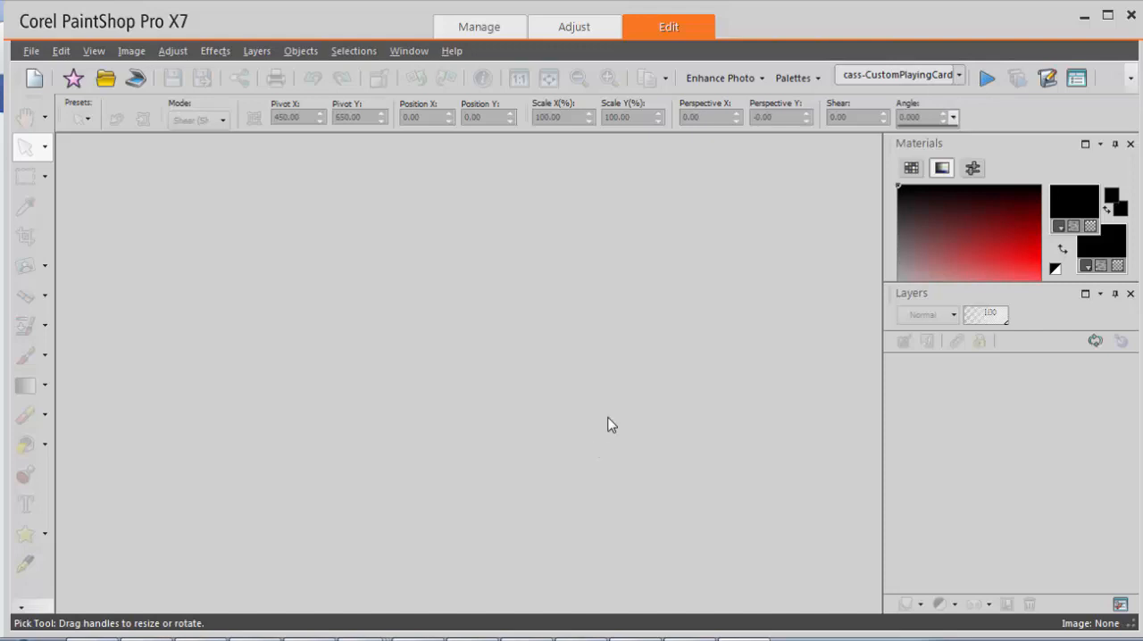
mouse_move(987, 79)
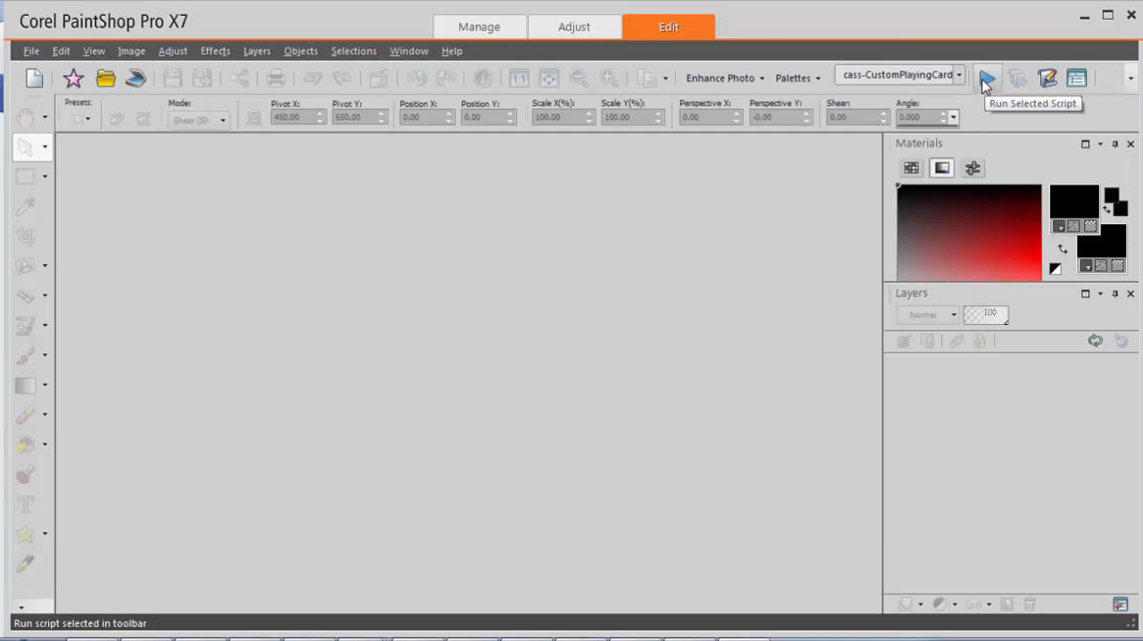
- Run the playing card script and build a card with value J and suit 3 (Club)
left_click(985, 77)
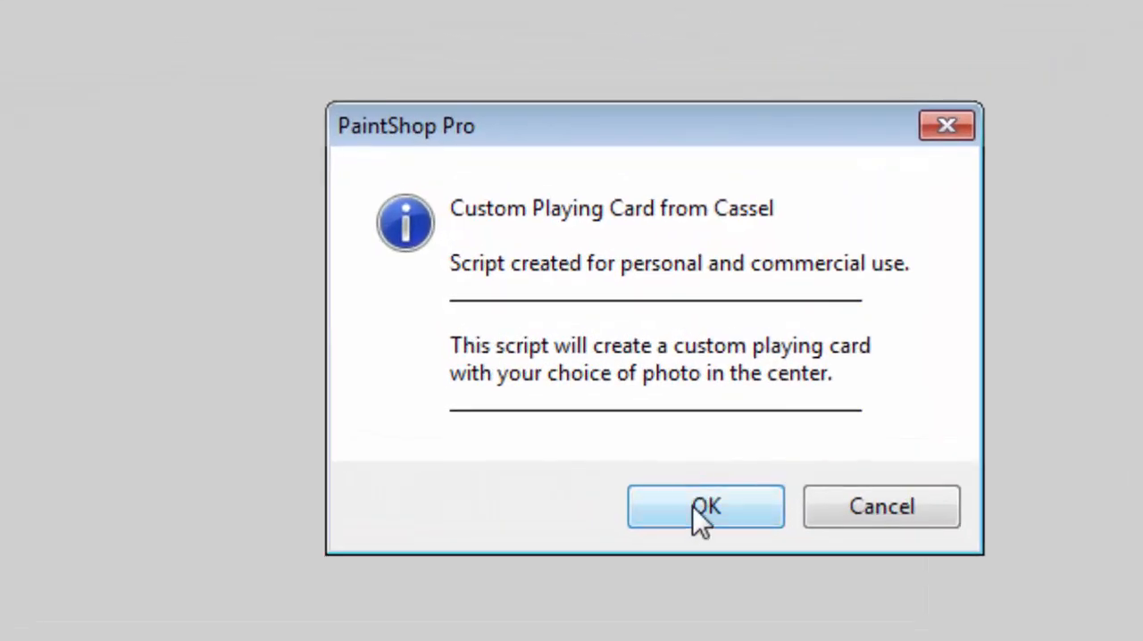
left_click(704, 506)
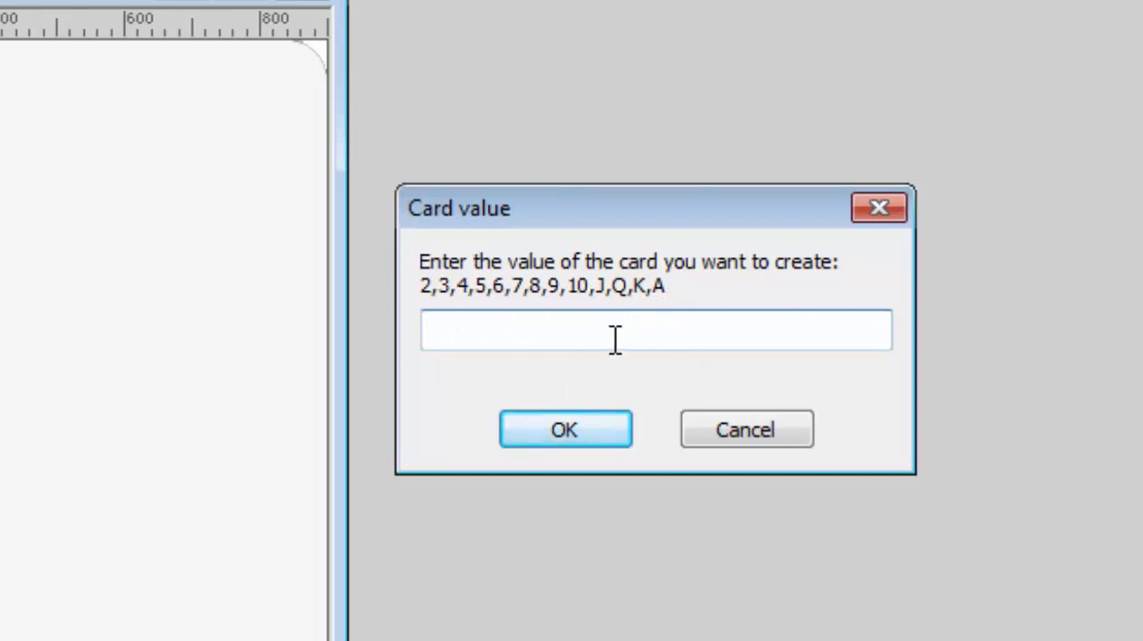
left_click(565, 430)
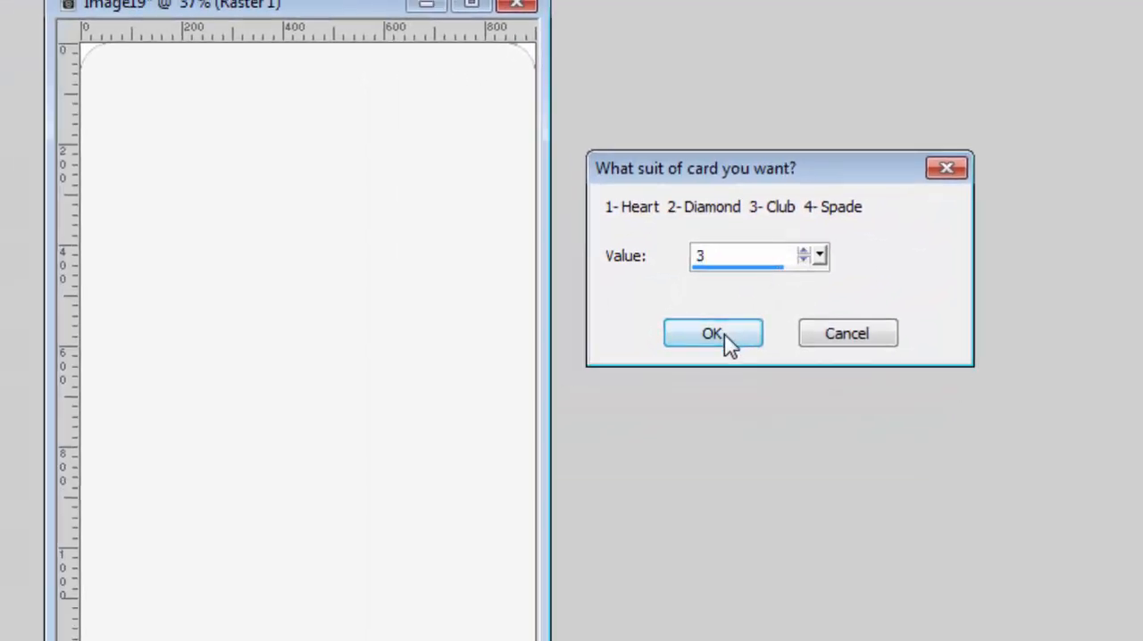
left_click(712, 333)
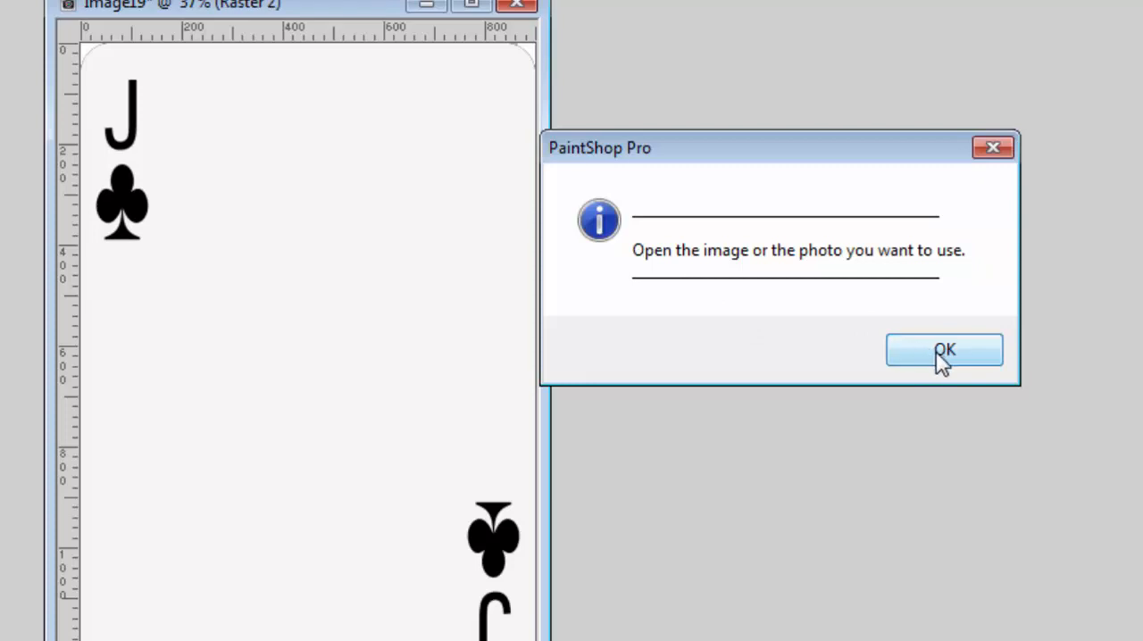
- Acknowledge the open-photo prompt and select IMG_3588.JPG among the Open dialog thumbnails
left_click(944, 349)
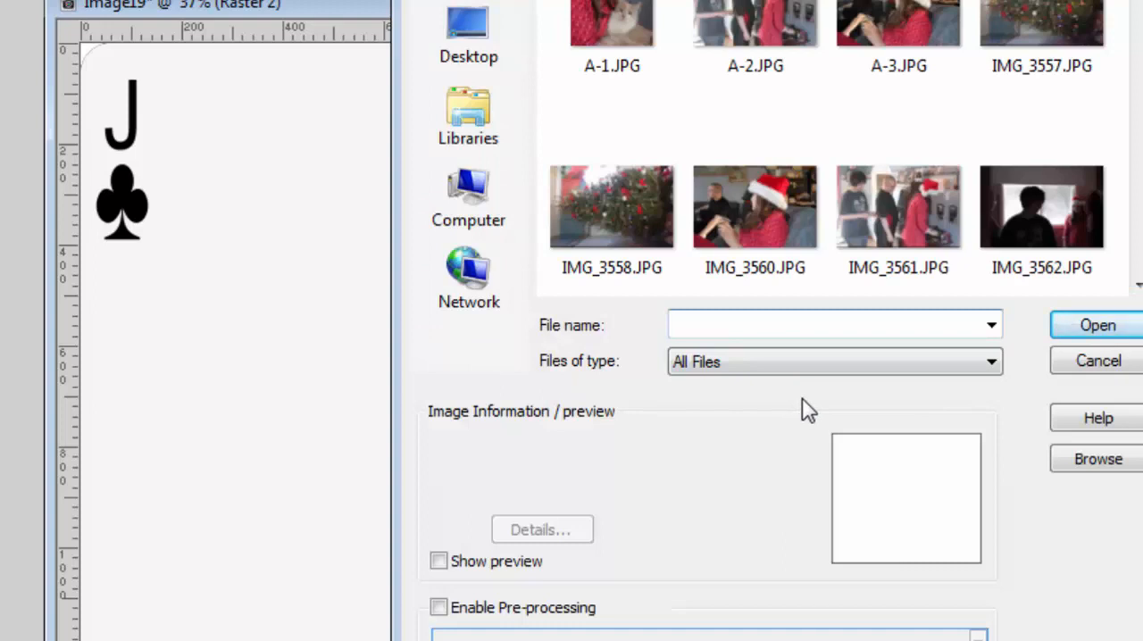
mouse_move(813, 395)
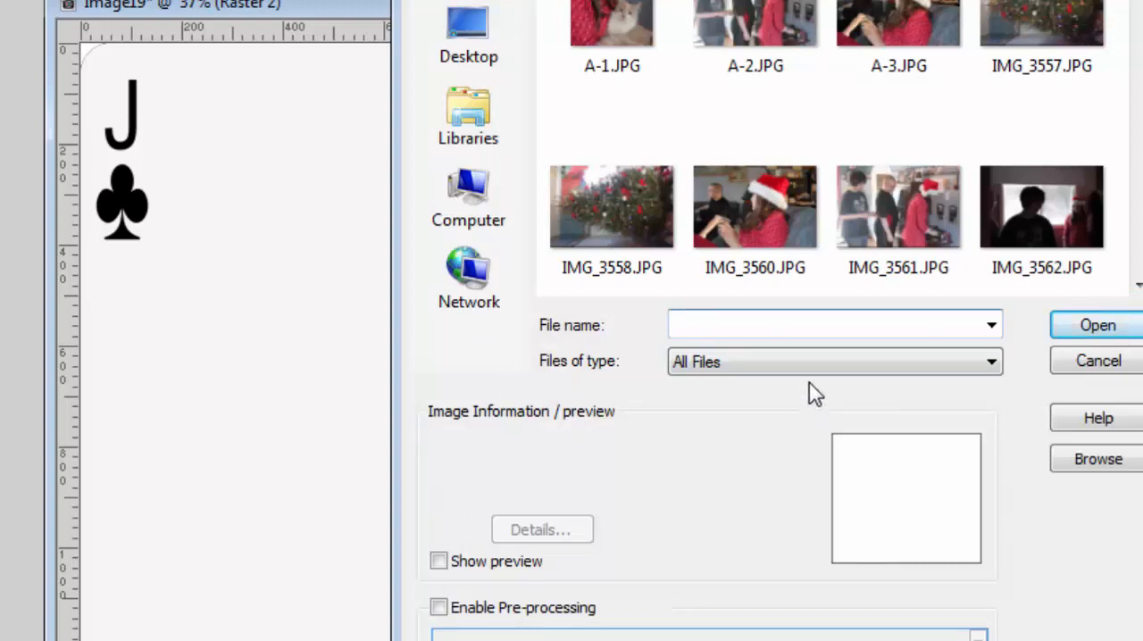
scroll("down", 3)
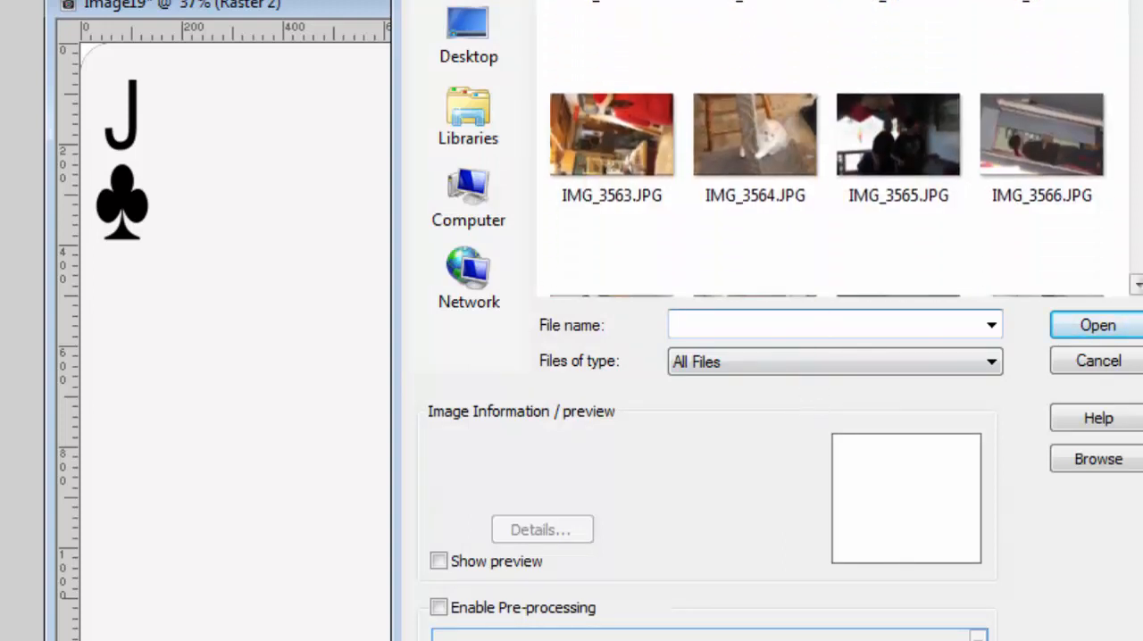
scroll("down", 3)
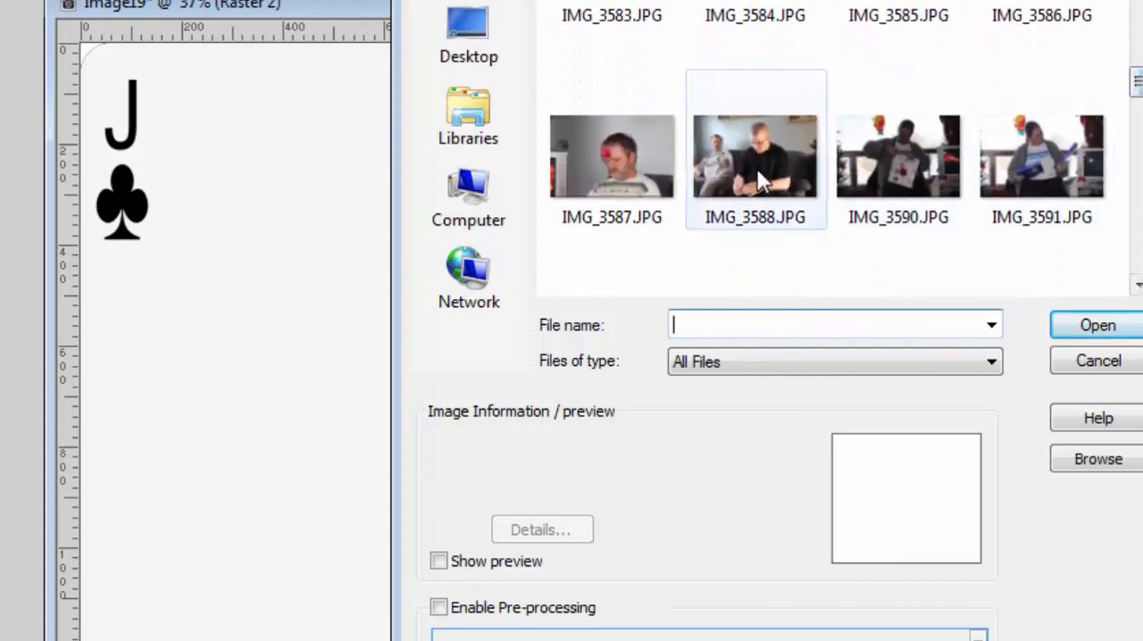
left_click(755, 156)
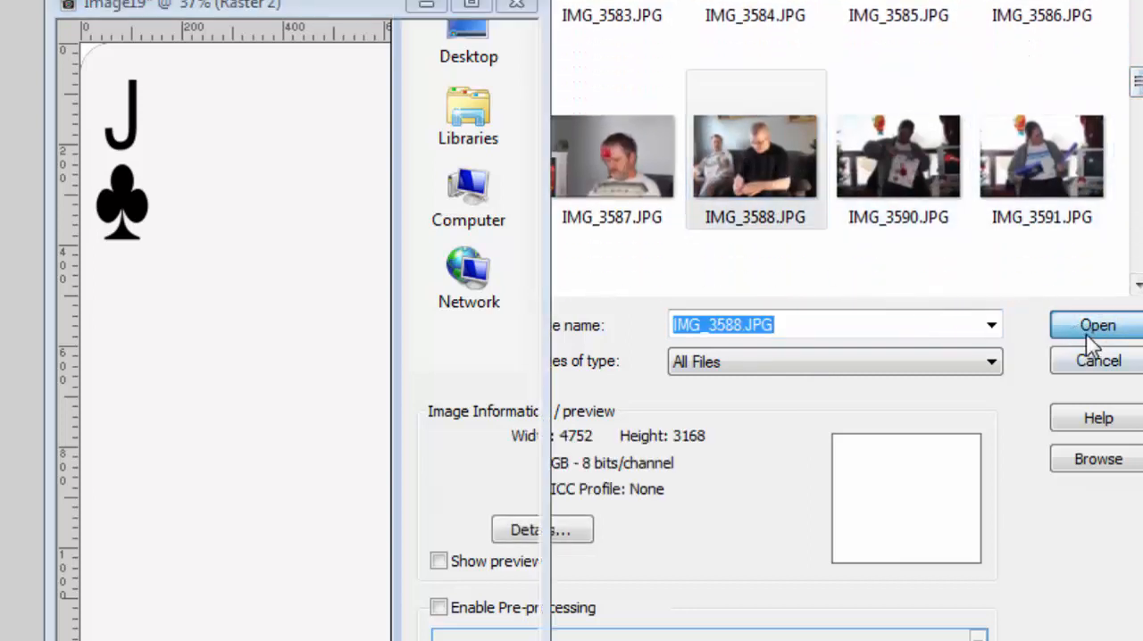
- Open IMG_3588.JPG and keep landscape format value 2 for full size
left_click(1096, 325)
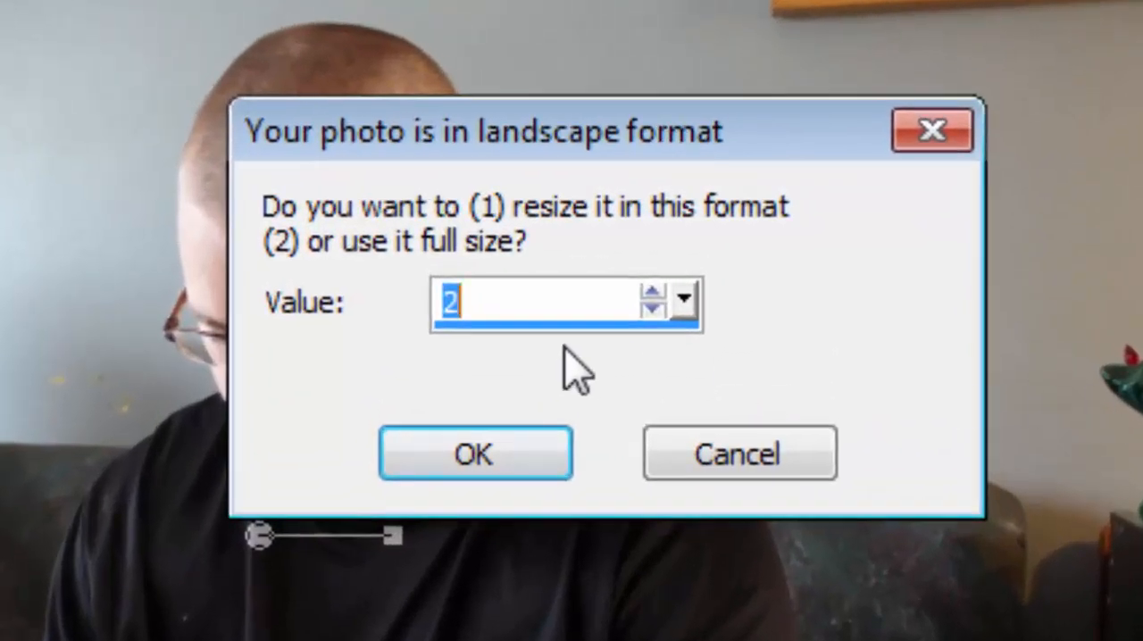
mouse_move(545, 250)
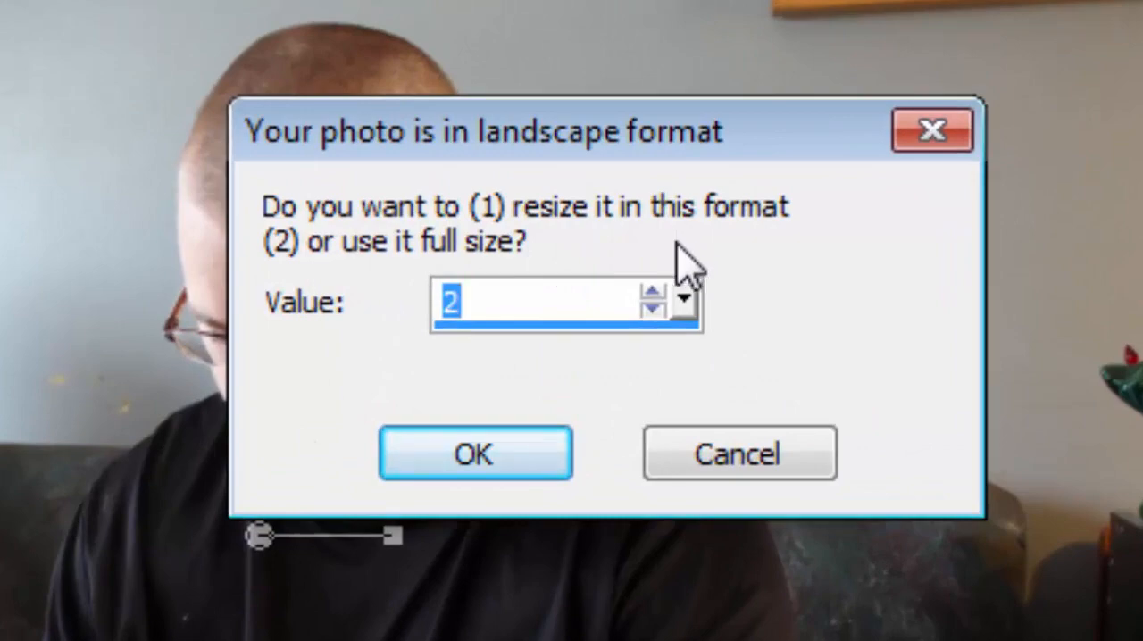
left_click(476, 452)
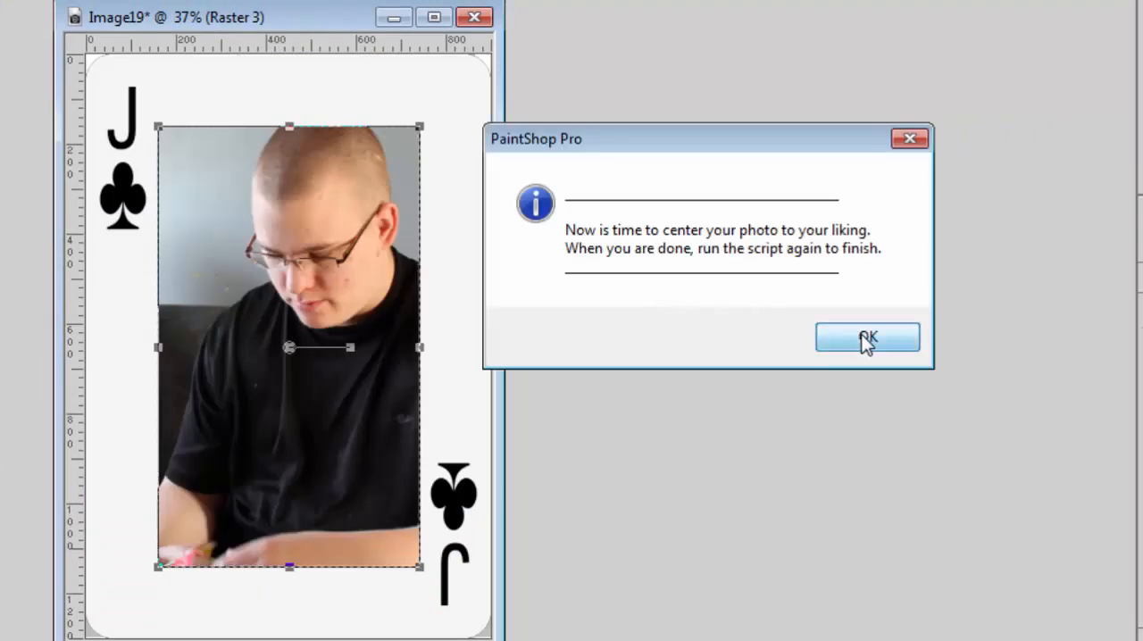
- Dismiss the centering message and drag the photo down-left within the picture area
left_click(866, 338)
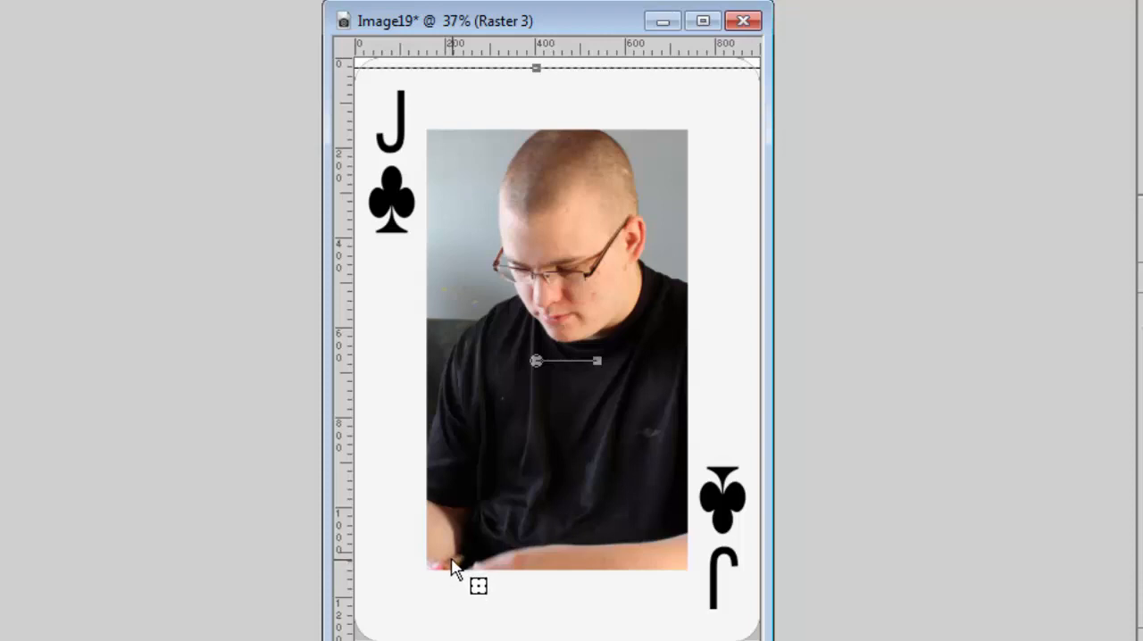
mouse_move(536, 360)
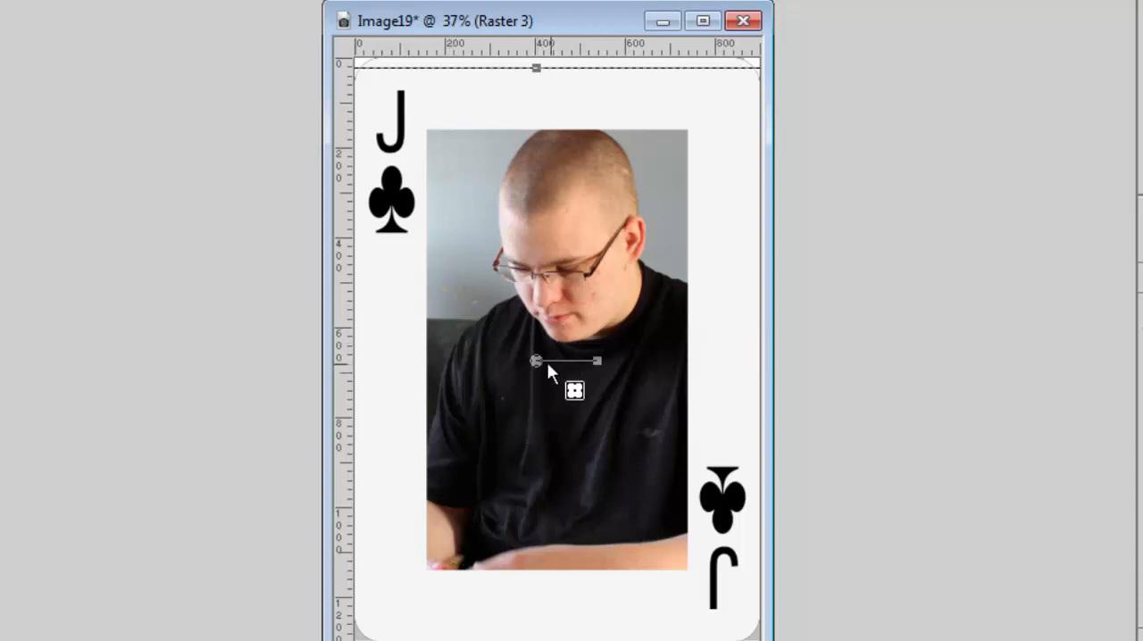
left_click_drag(536, 361, 393, 407)
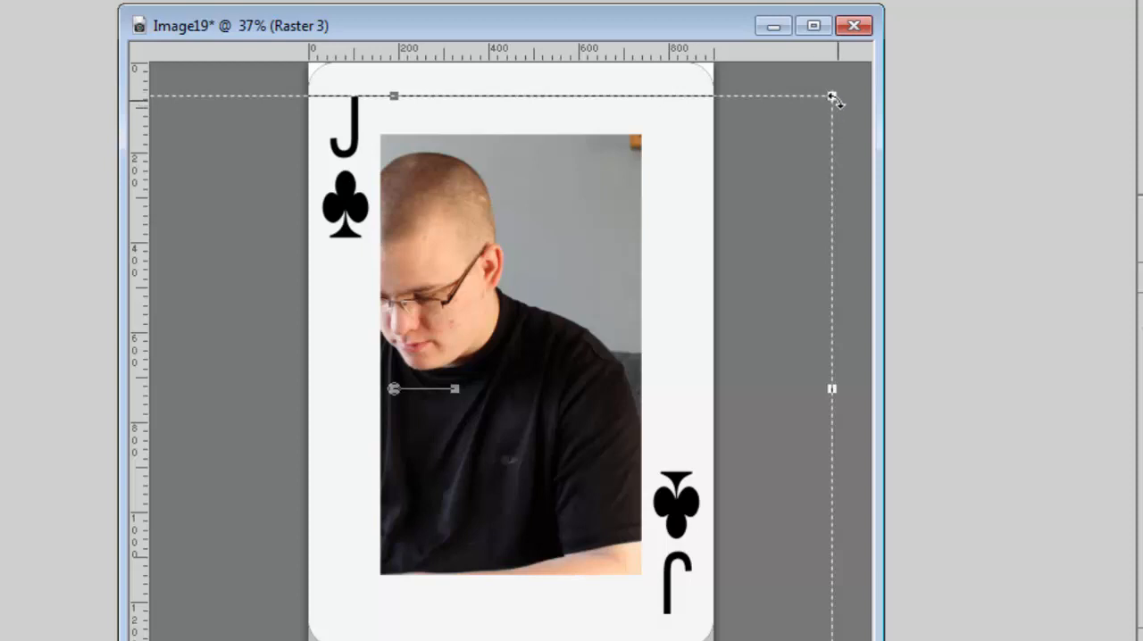
mouse_move(558, 58)
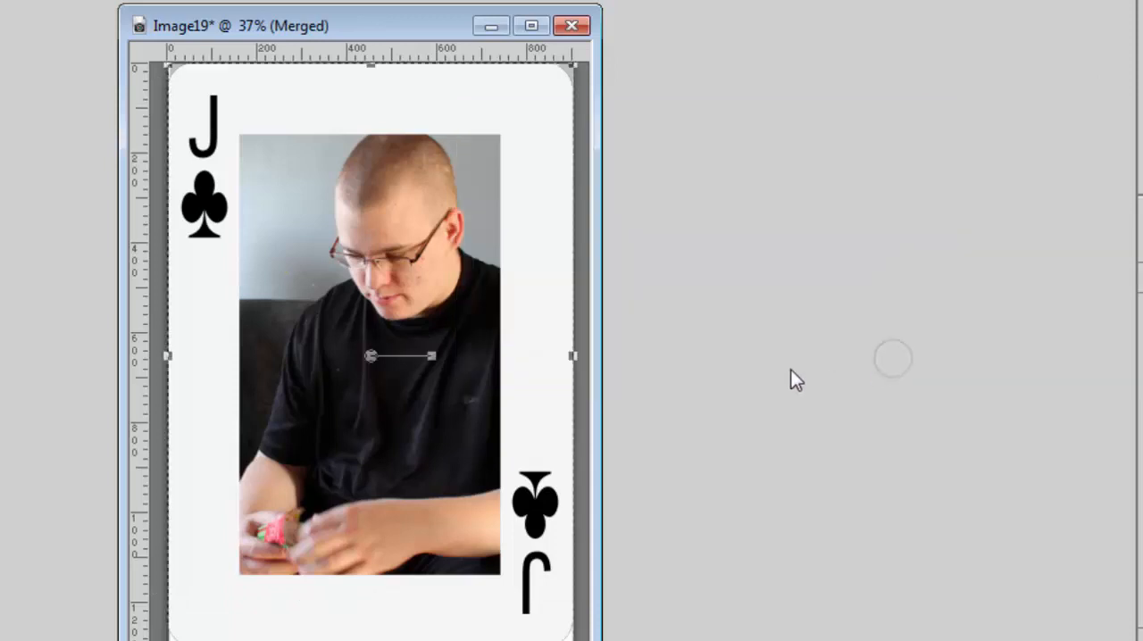
mouse_move(411, 40)
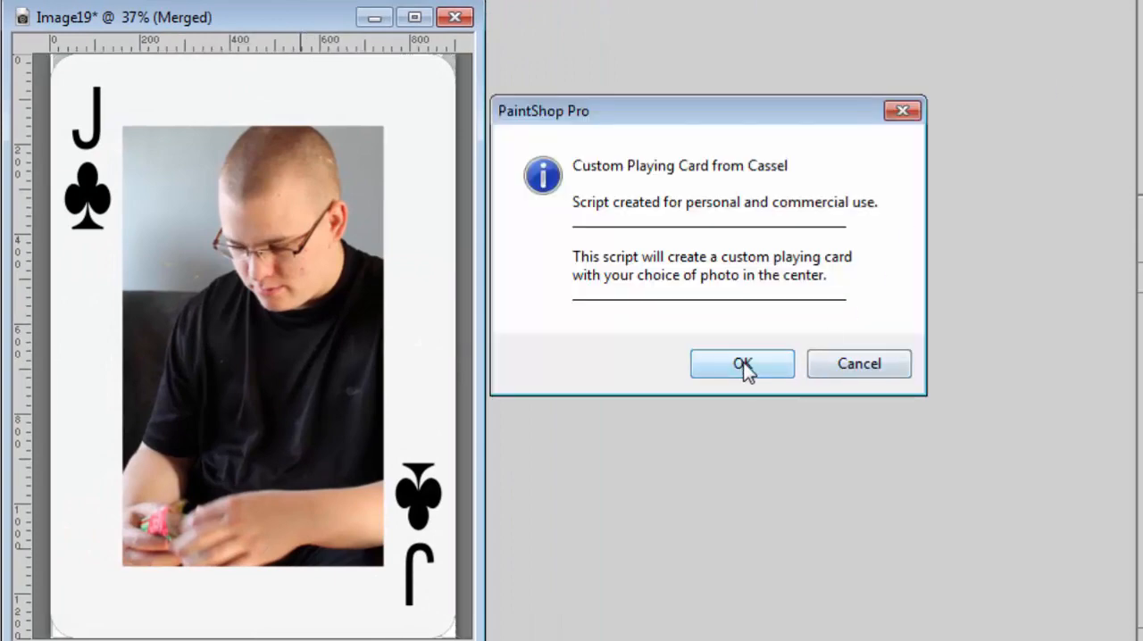
- Start a new card from the script intro and enter K as the card value
left_click(742, 364)
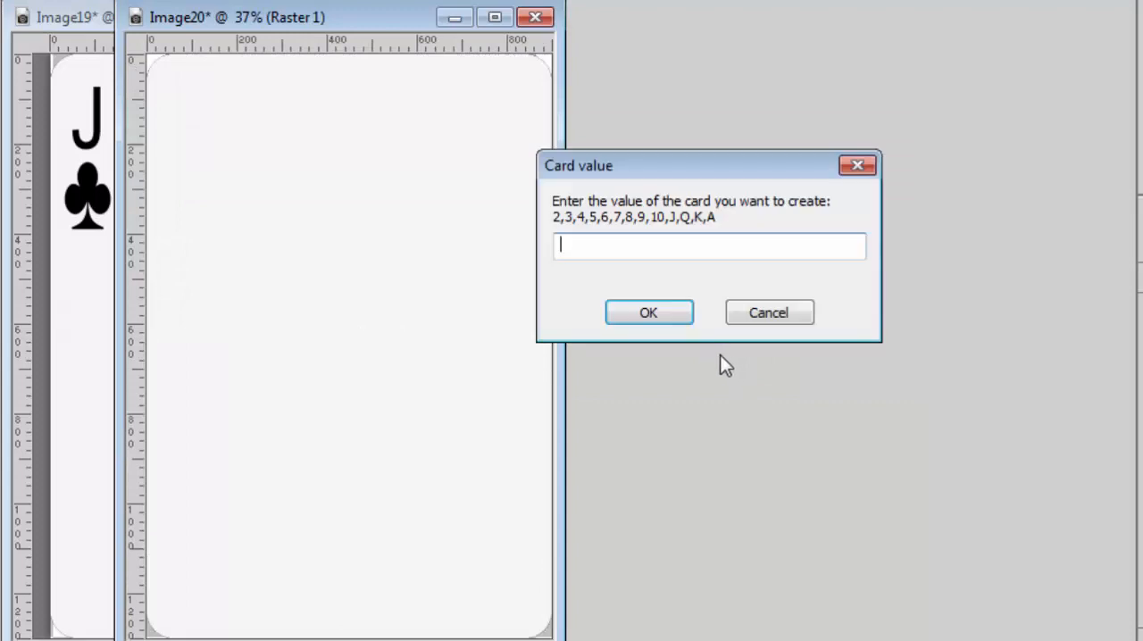
type("k")
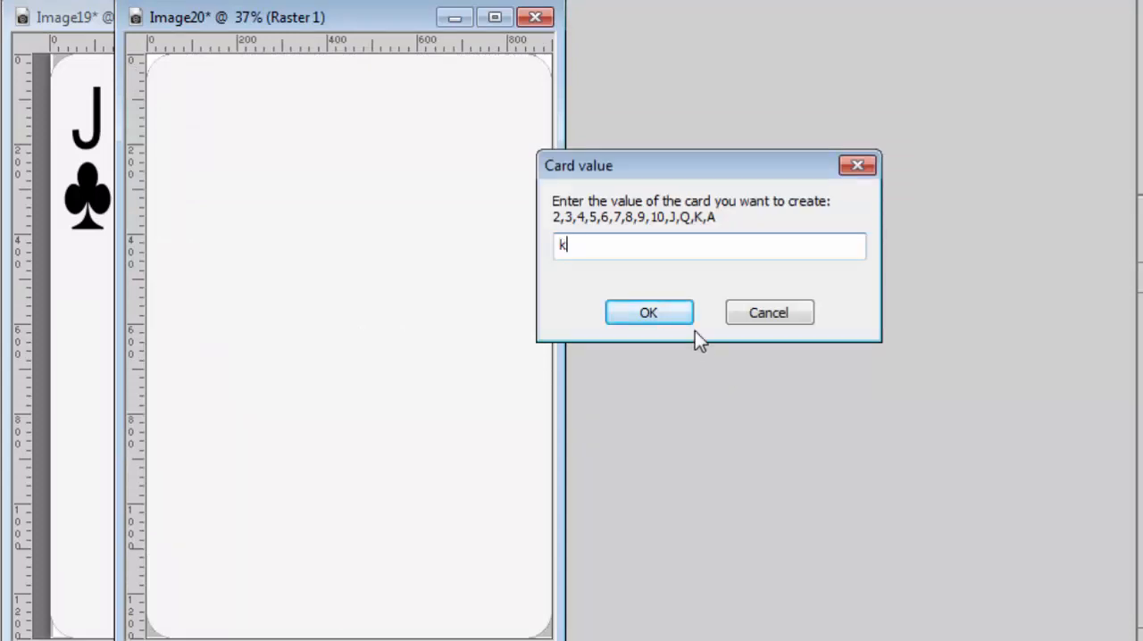
left_click(648, 311)
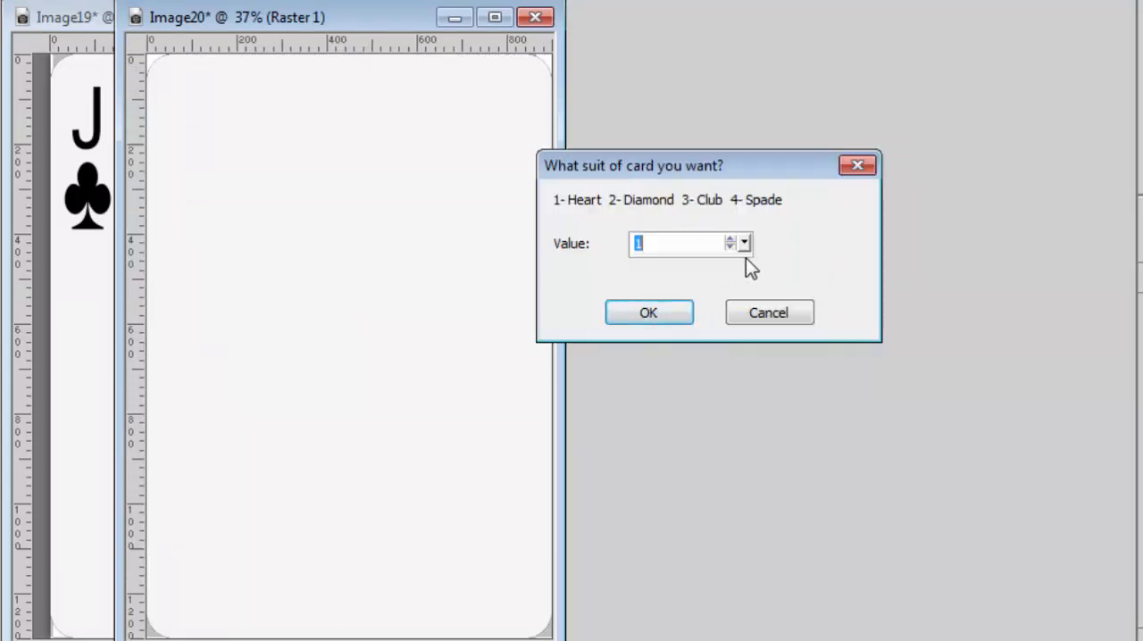
- Set the suit to Spade, open IMG_3587.JPG at full size, and reposition it
left_click(649, 313)
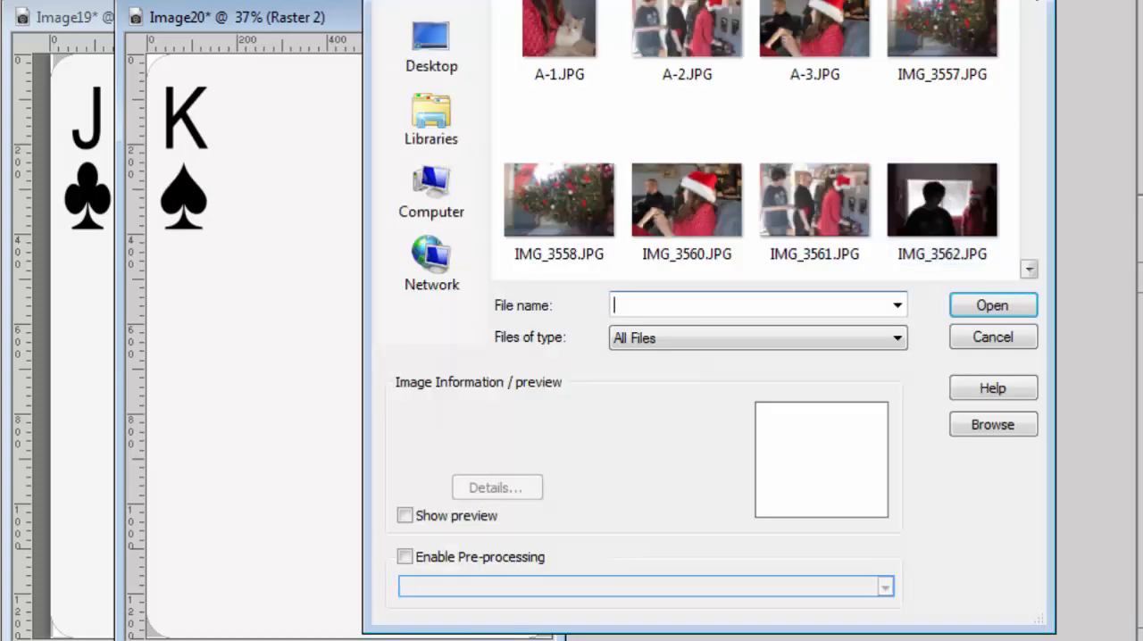
scroll("down", 3)
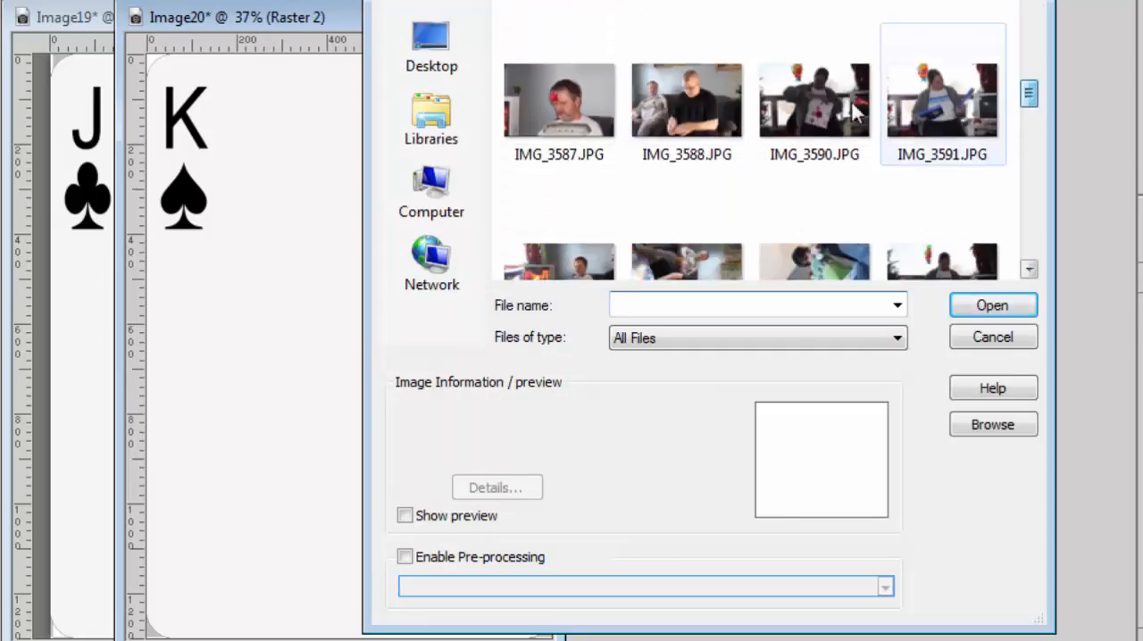
left_click(559, 100)
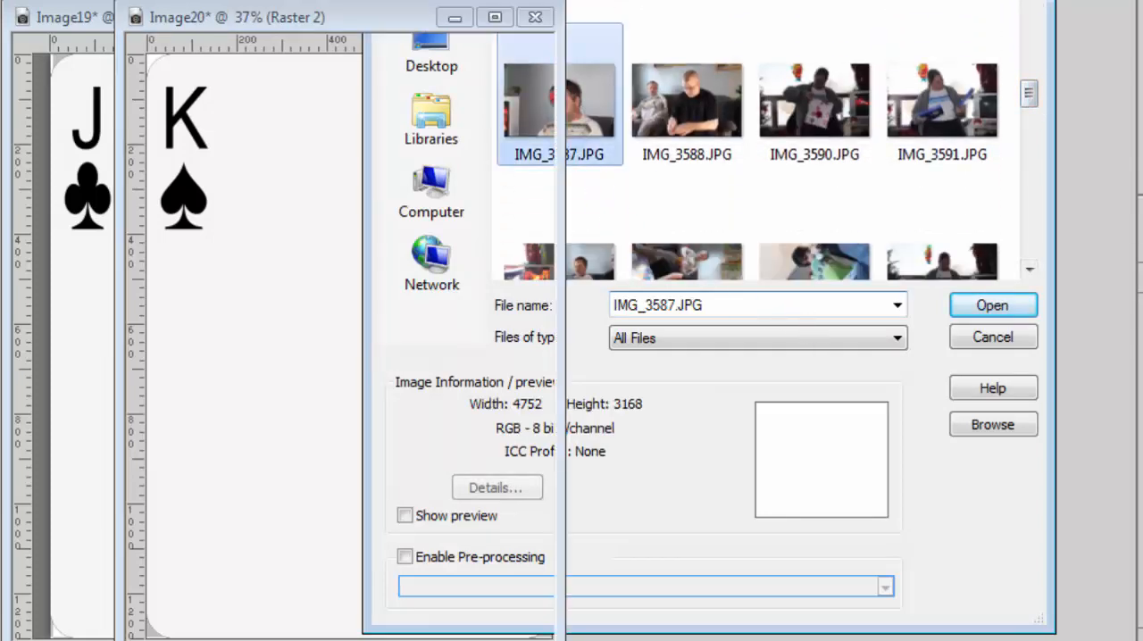
left_click(992, 304)
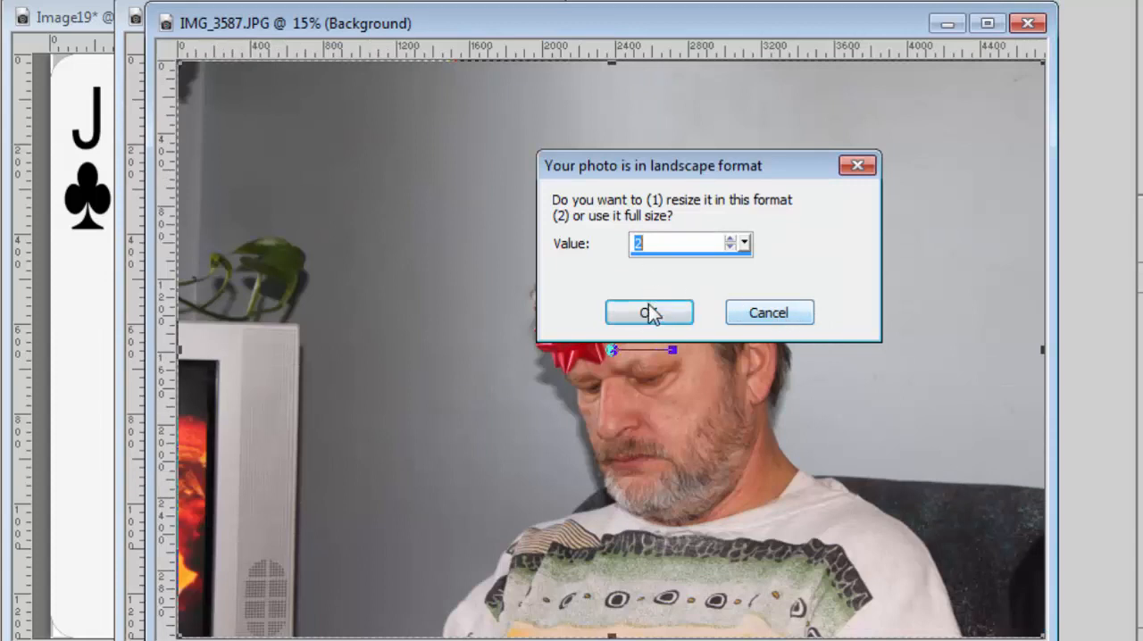
left_click(649, 313)
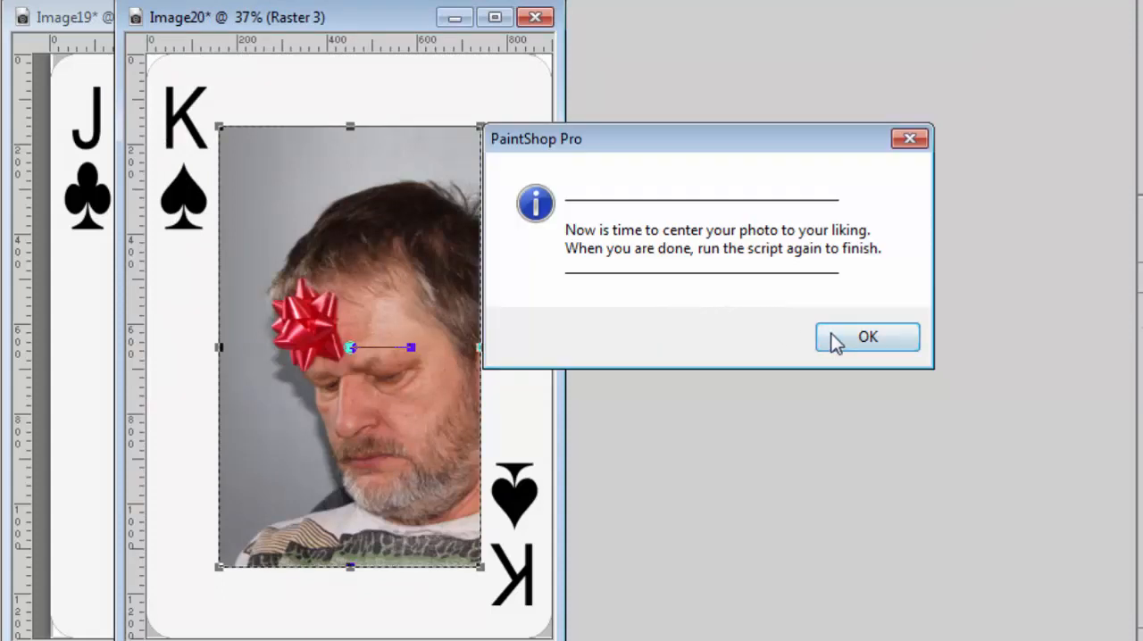
left_click(866, 337)
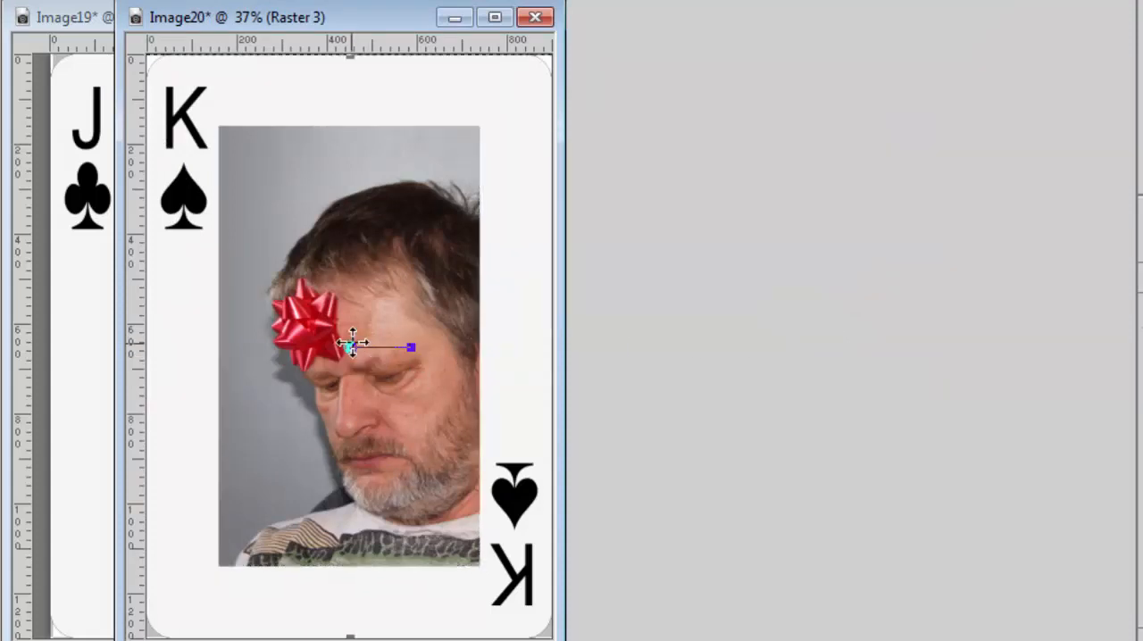
left_click_drag(350, 346, 373, 290)
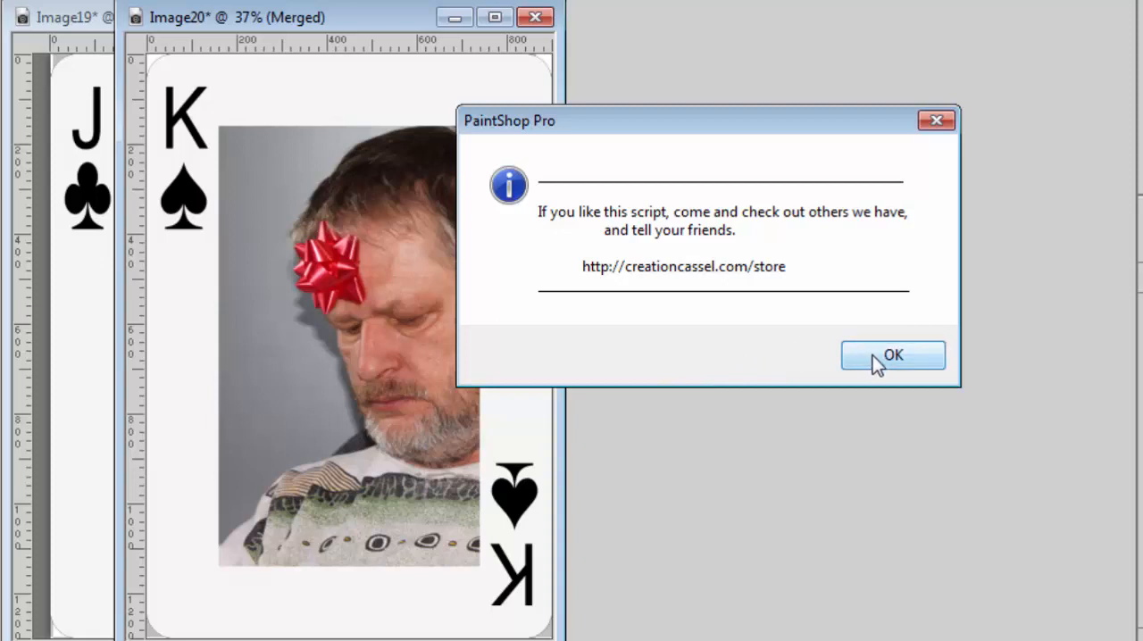
- Dismiss the closing message and create a card with value q and suit 1 (Hearts)
left_click(893, 355)
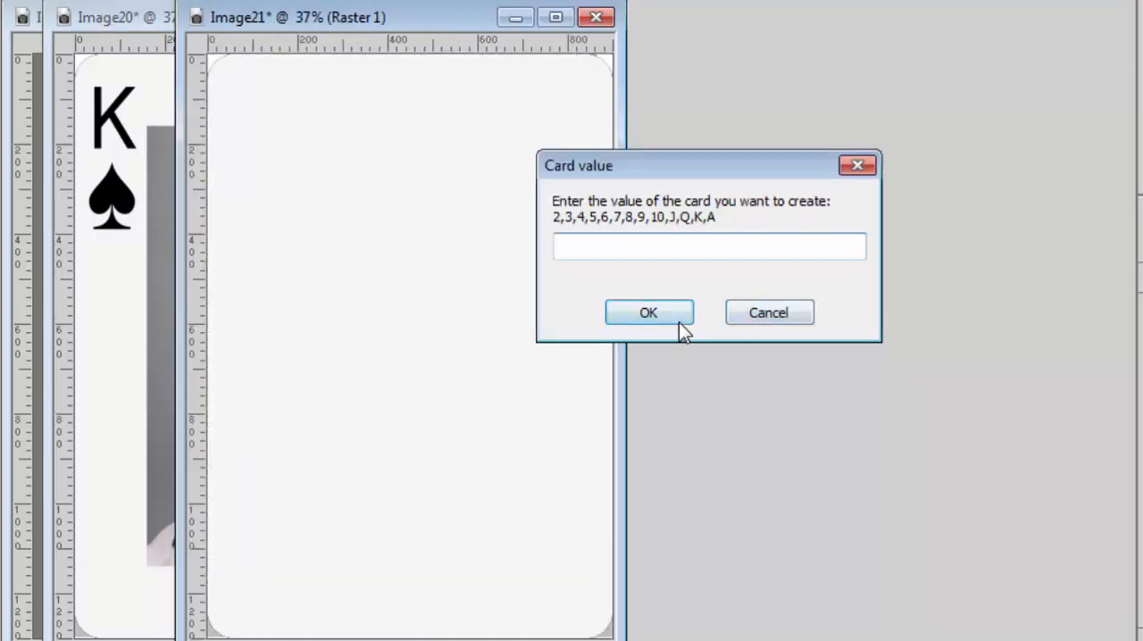
type("q")
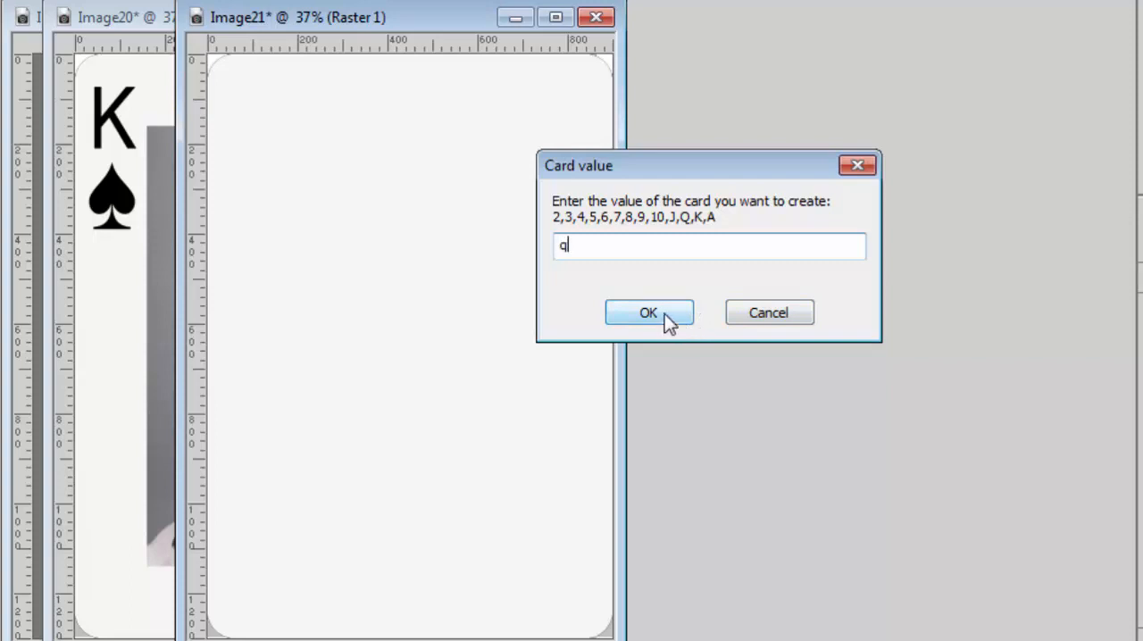
left_click(648, 312)
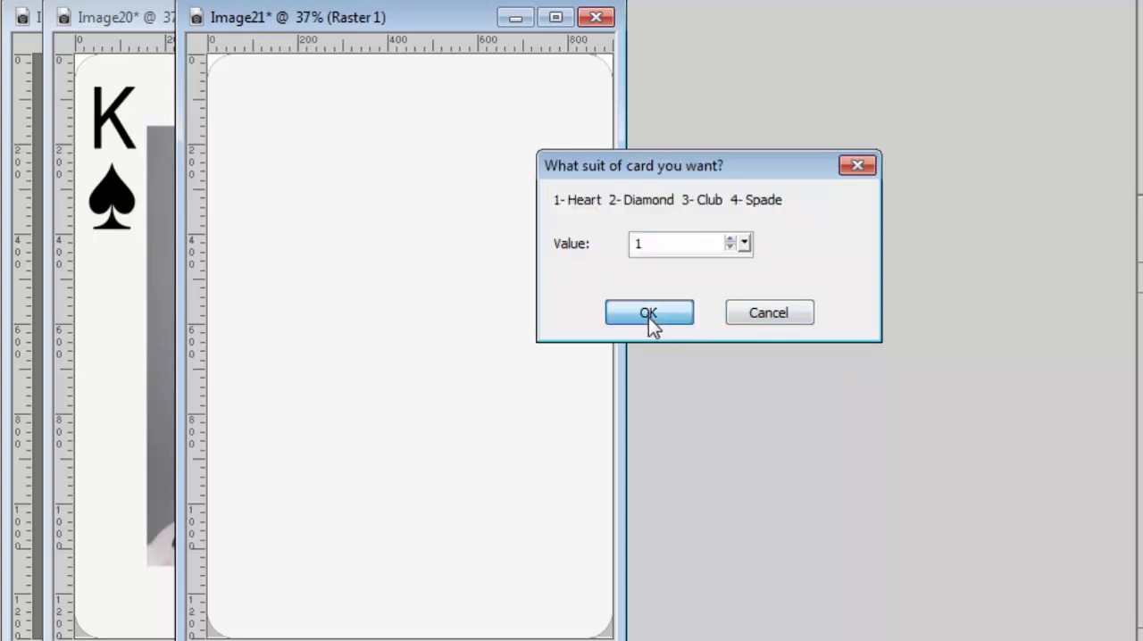
left_click(648, 313)
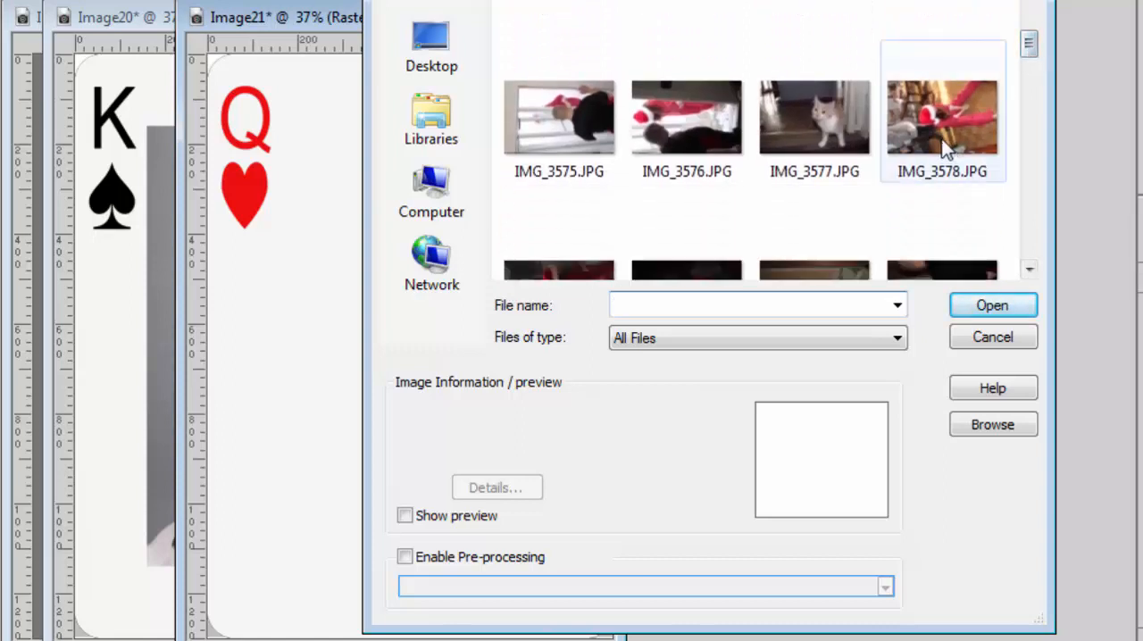
mouse_move(938, 134)
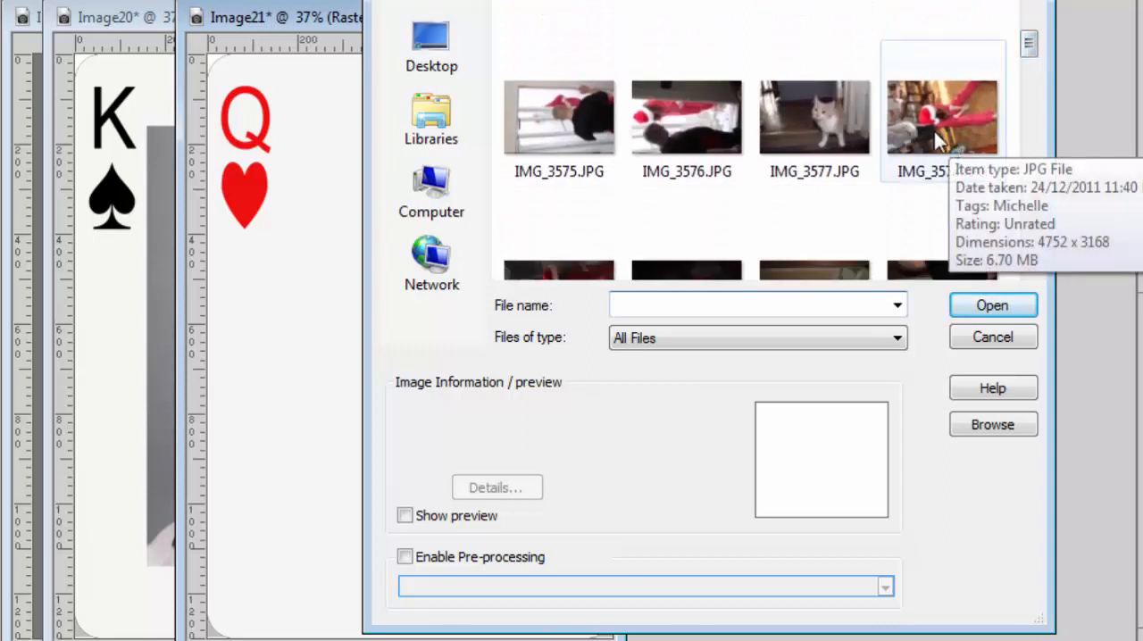
- Select and open IMG_3578.JPG, then acknowledge the centering instructions
left_click(942, 116)
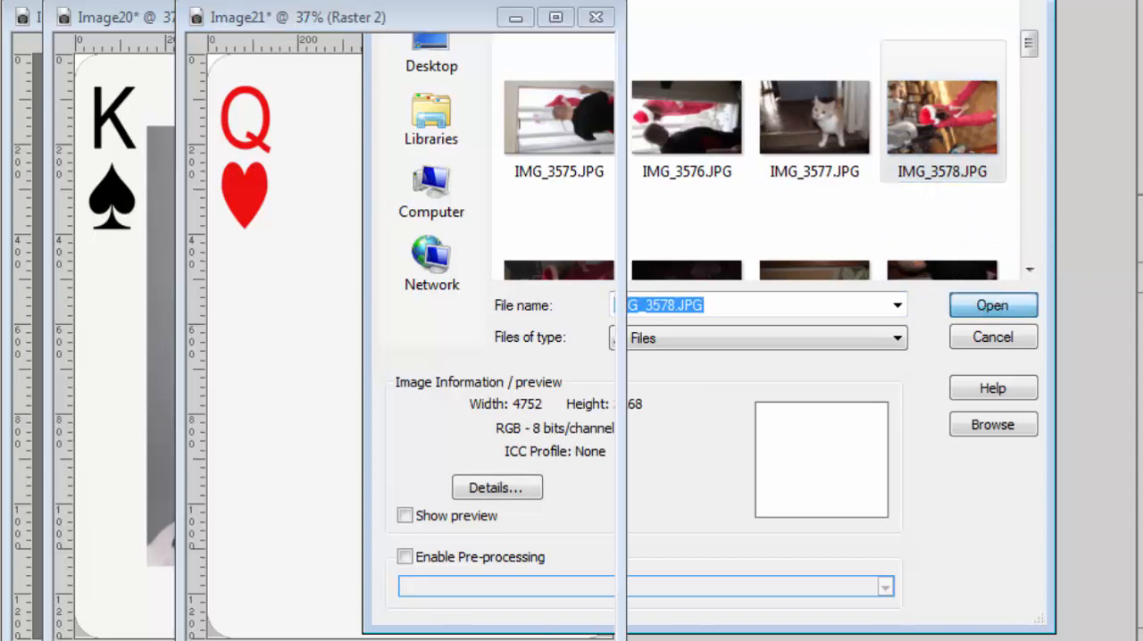
left_click(992, 304)
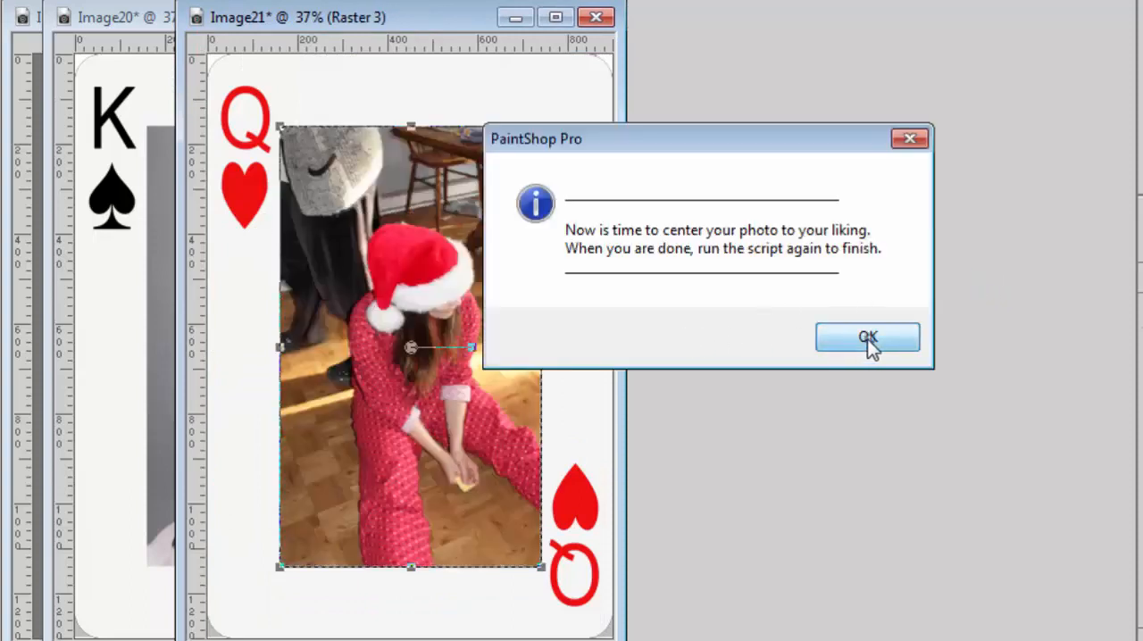
left_click(867, 337)
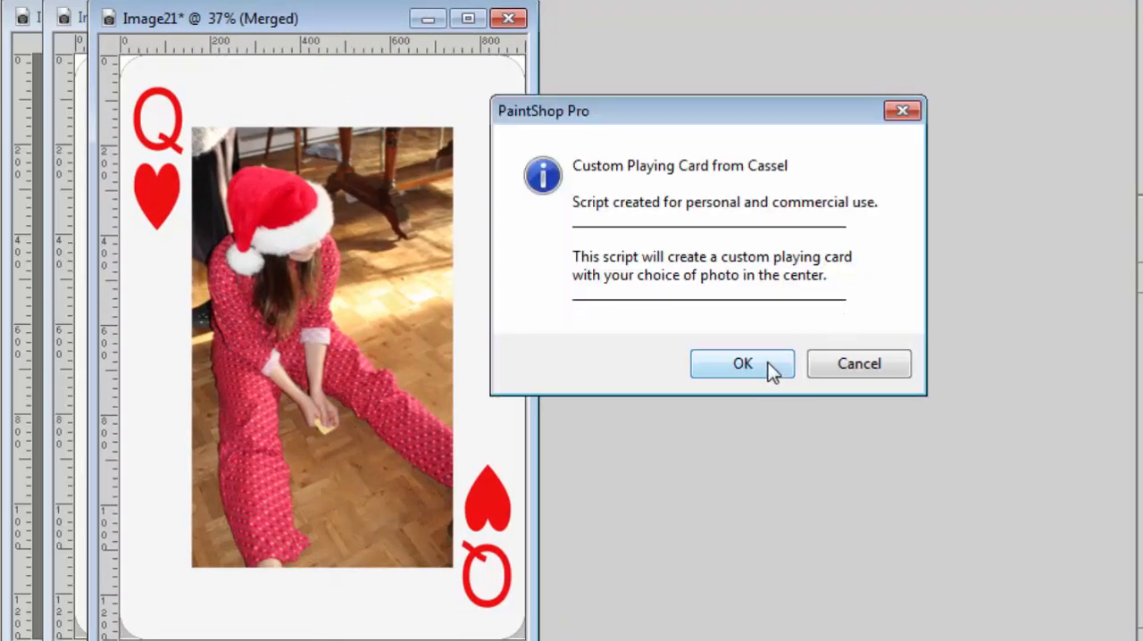
- Start another card and confirm value A with suit 2 (Diamond)
left_click(742, 363)
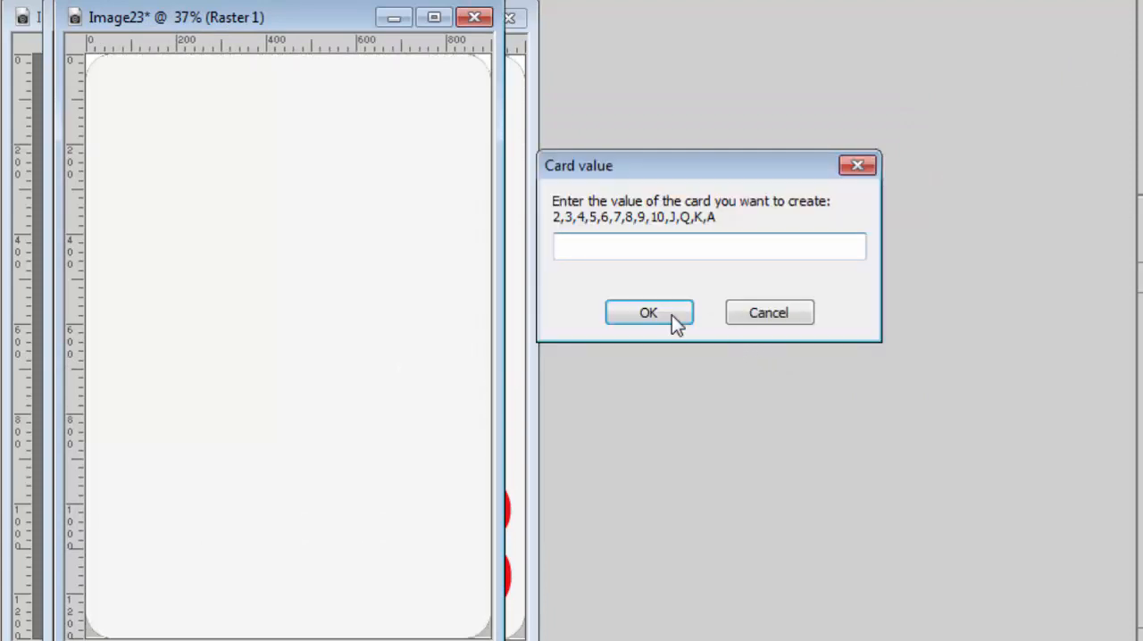
left_click(649, 313)
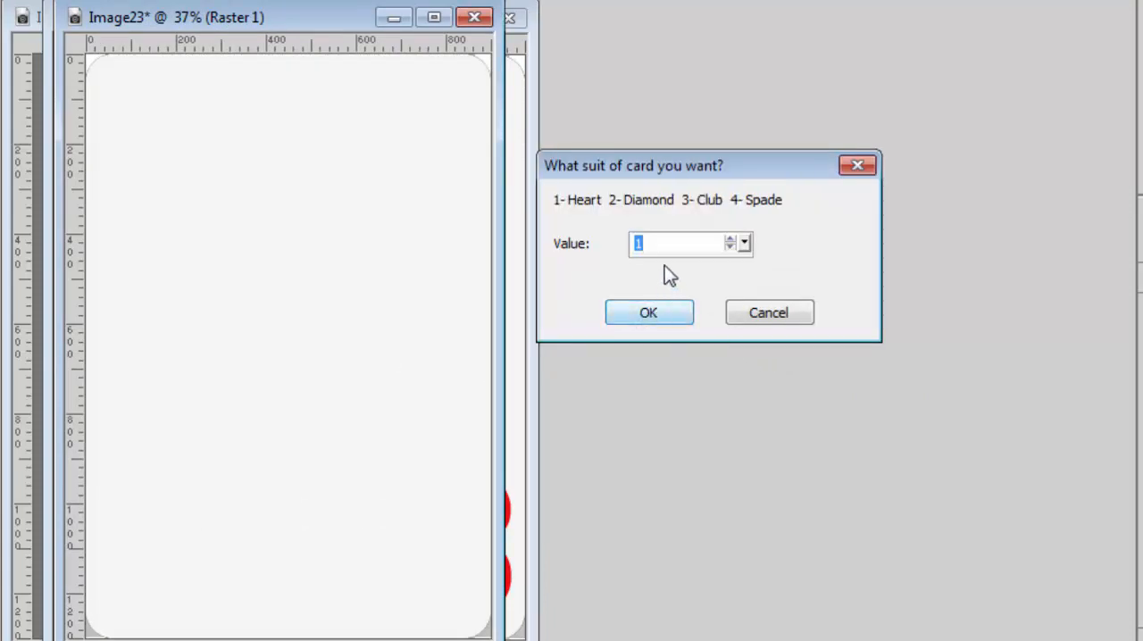
left_click(649, 313)
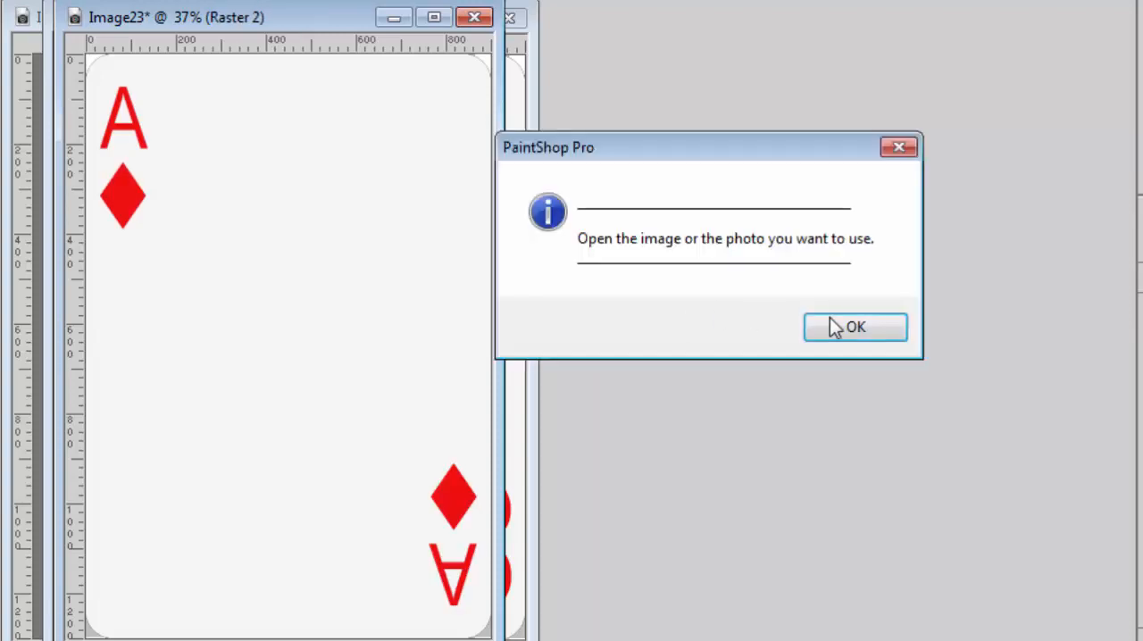
- Open the kitten photo from the Open dialog and resize it using value 1
left_click(855, 326)
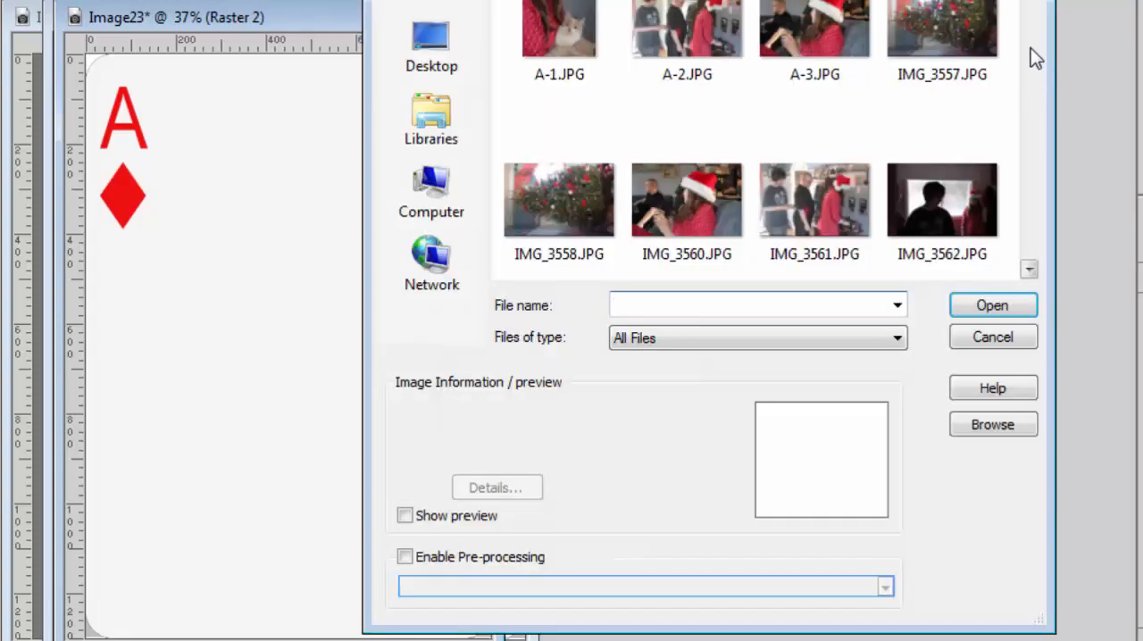
scroll("down", 3)
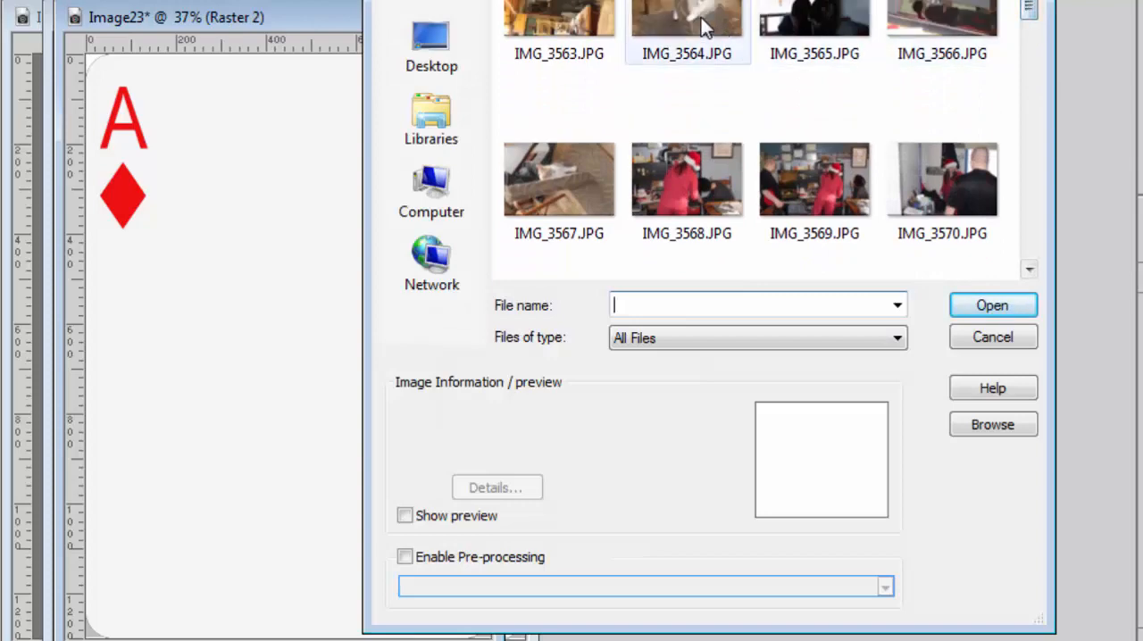
double_click(686, 18)
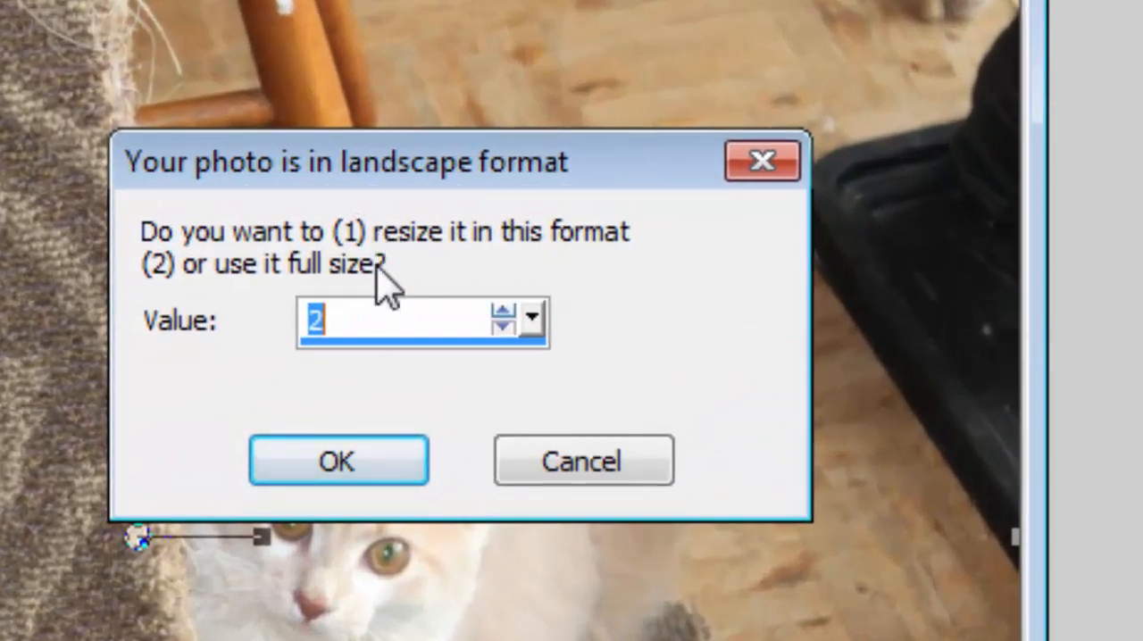
mouse_move(330, 367)
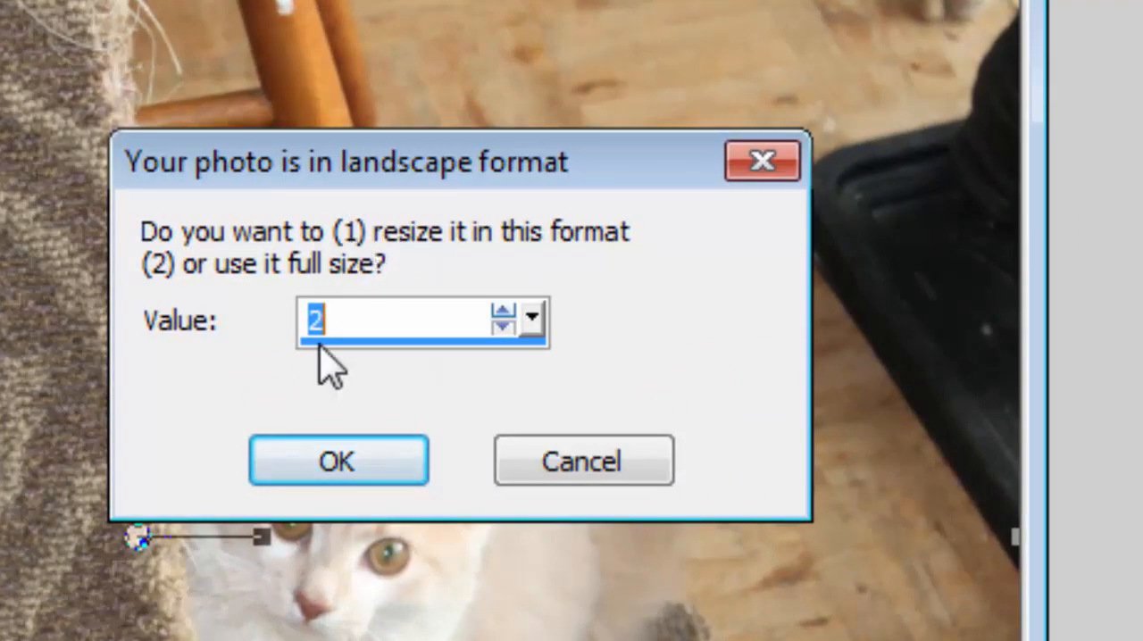
left_click(503, 332)
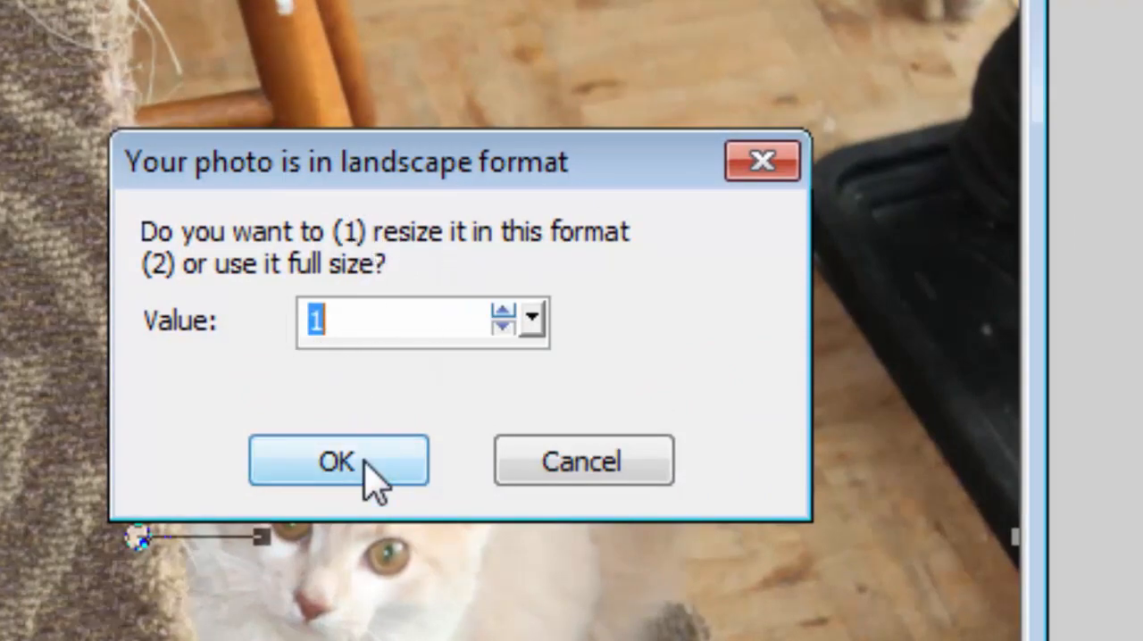
left_click(338, 461)
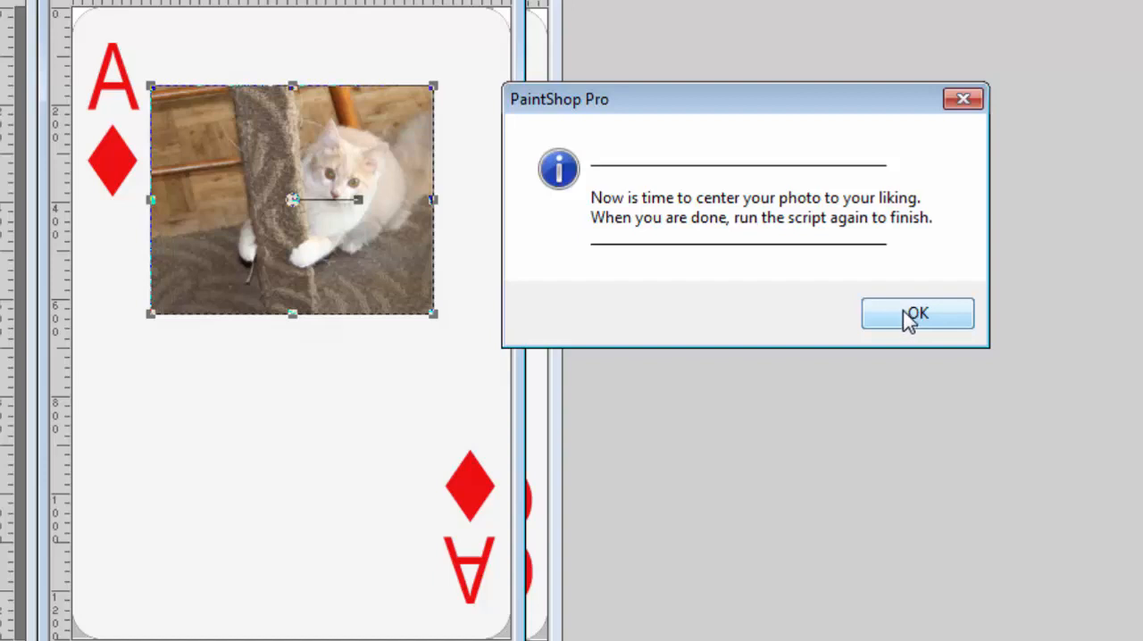
- Center the kitten photo on the Ace of Diamonds and continue the script's mirroring step
left_click(917, 314)
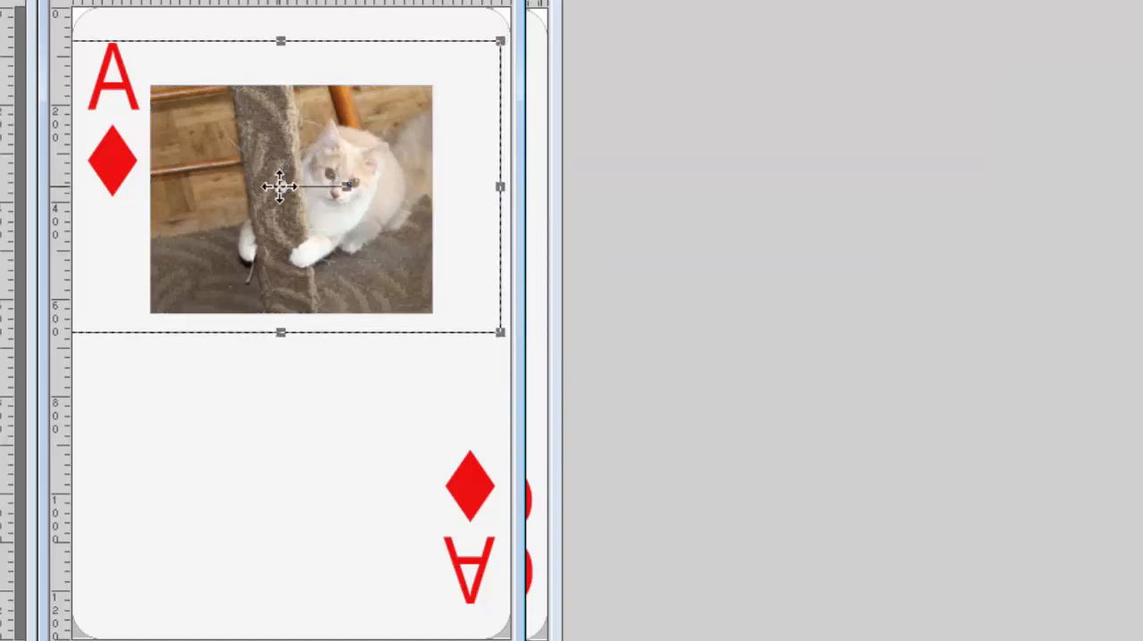
left_click_drag(280, 185, 279, 194)
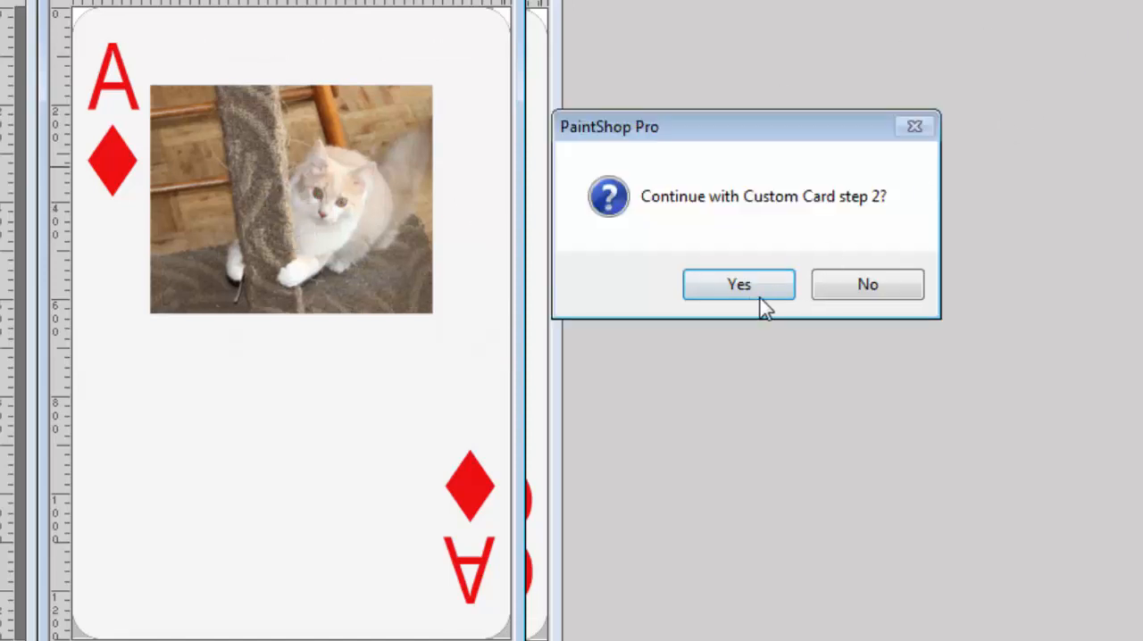
left_click(739, 284)
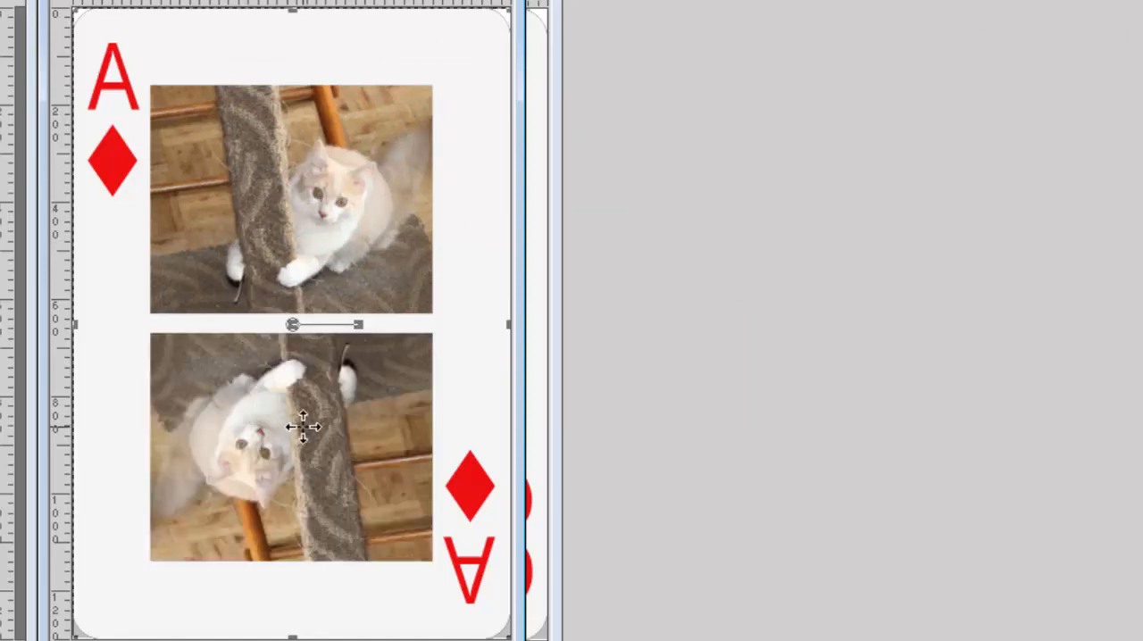